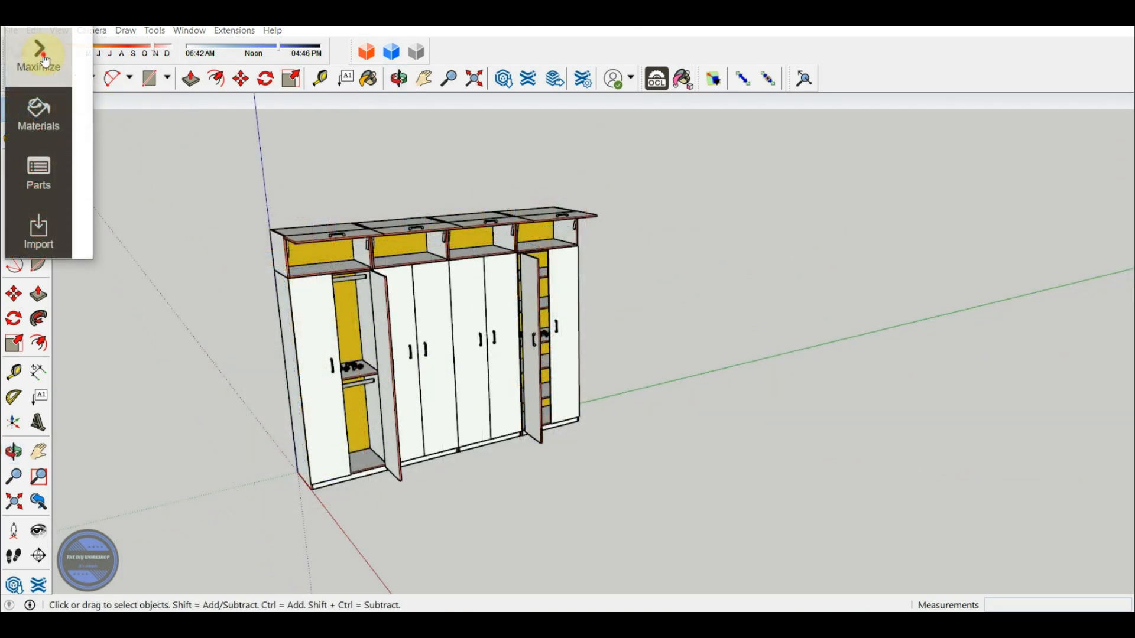
Step: Maximize the OpenCutList panel, glance at the Materials list, and return to the Parts list
left_click(38, 174)
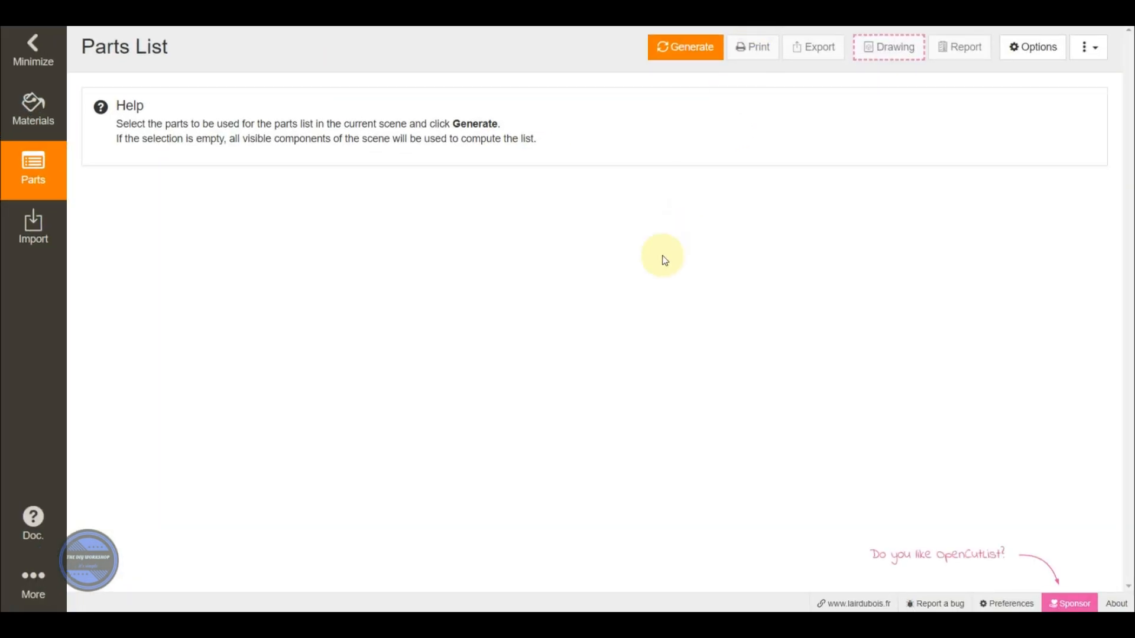
mouse_move(373, 341)
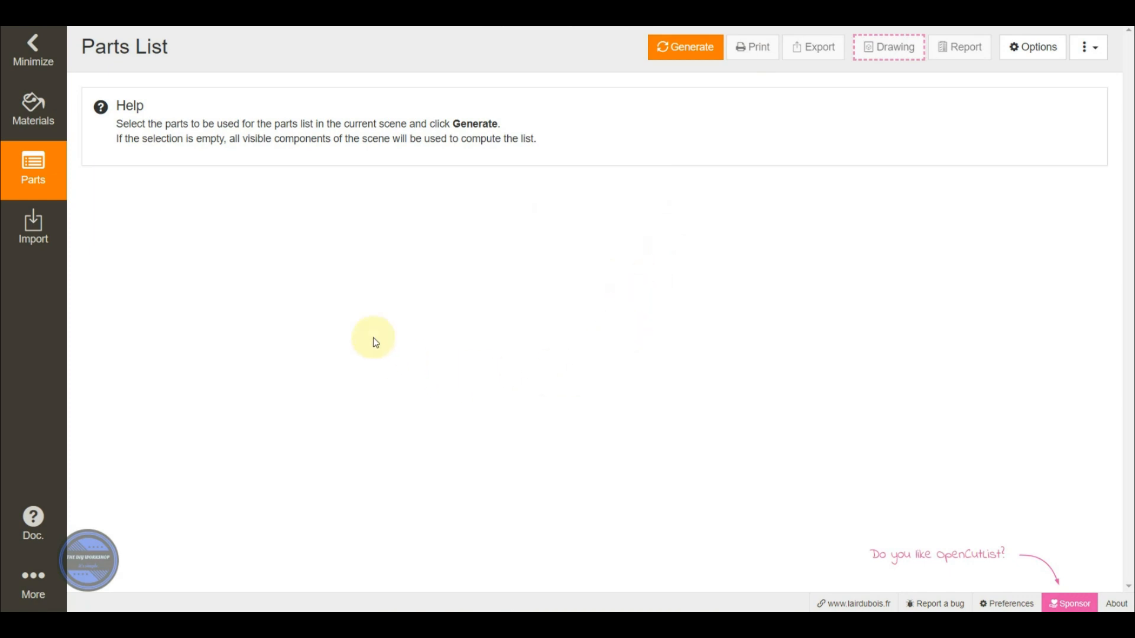
left_click(33, 109)
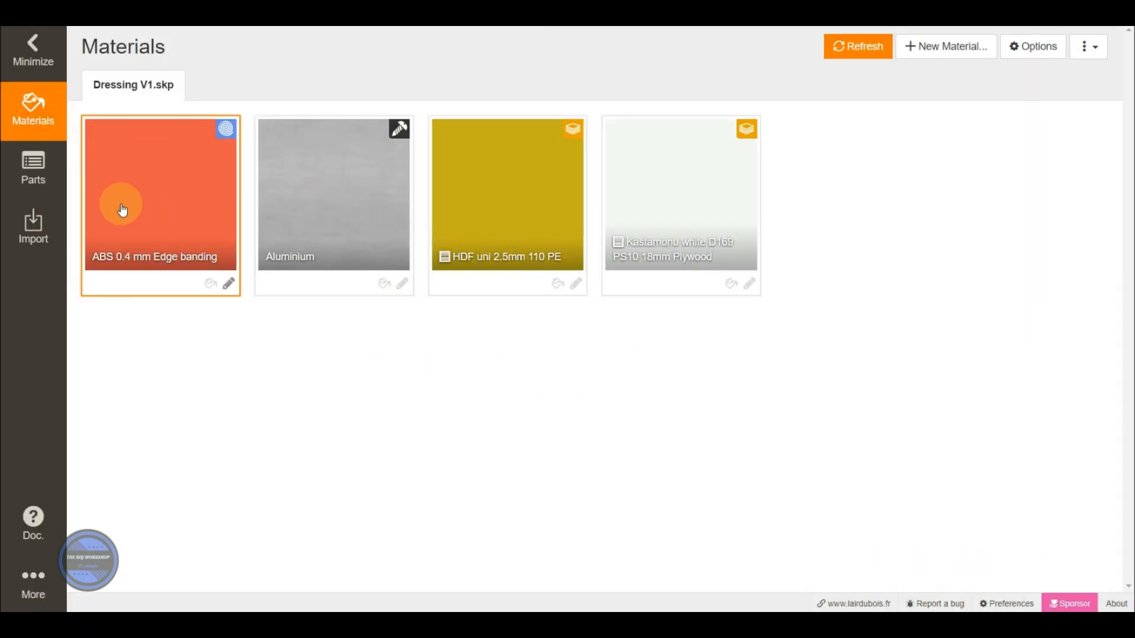
left_click(33, 170)
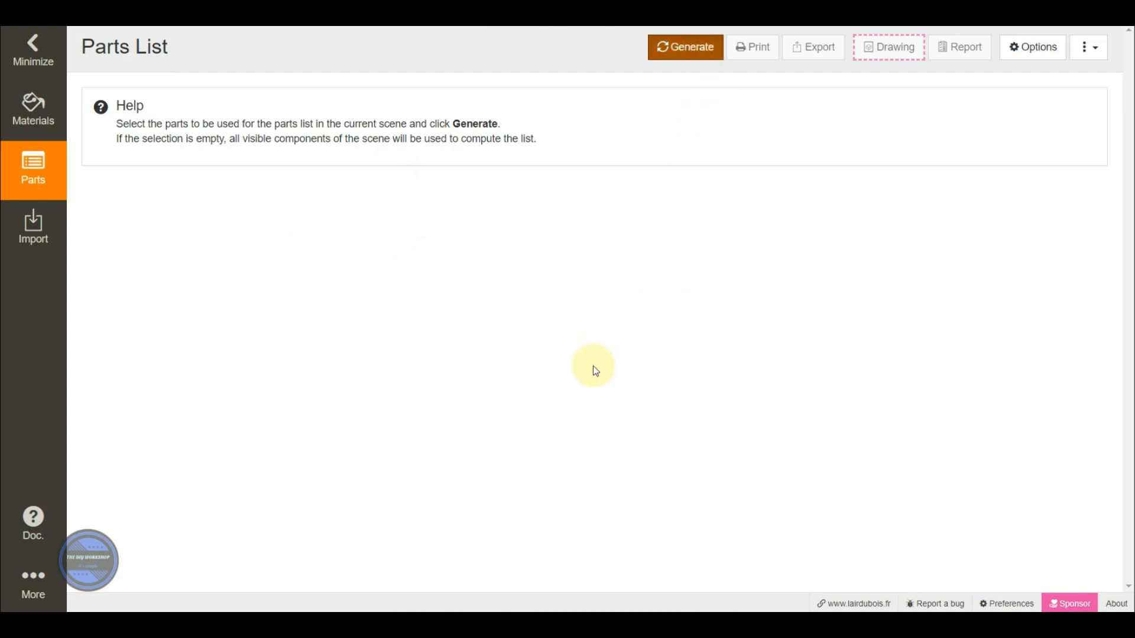
Step: Generate the parts list and a cutting diagram for the Kastamonu white 18 mm plywood (59 parts on 7 panels)
left_click(684, 46)
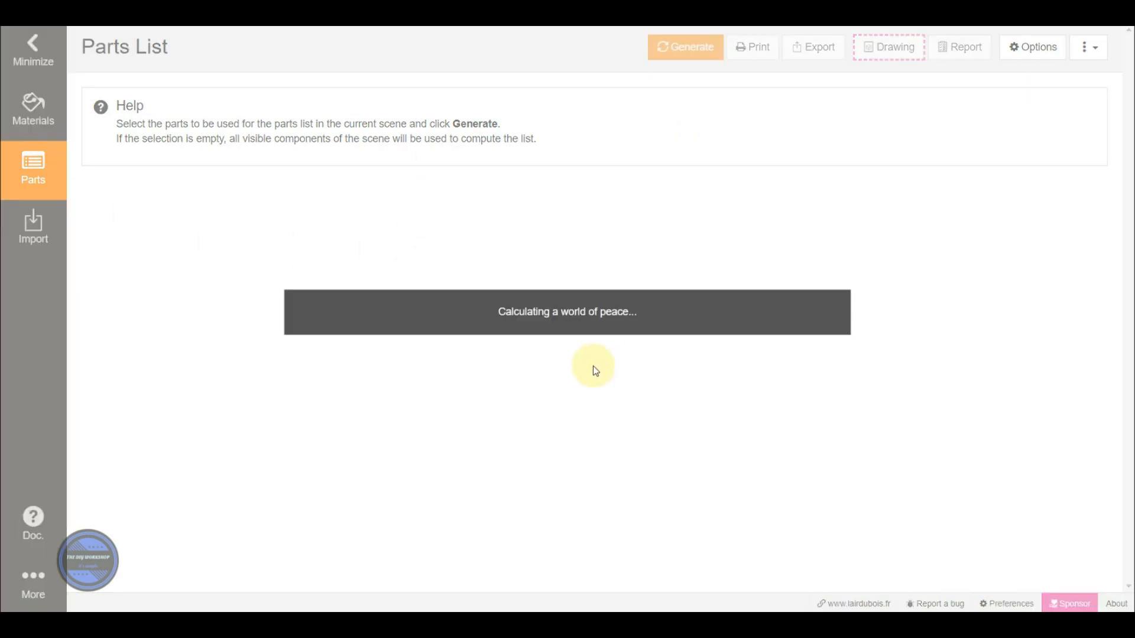
left_click(684, 46)
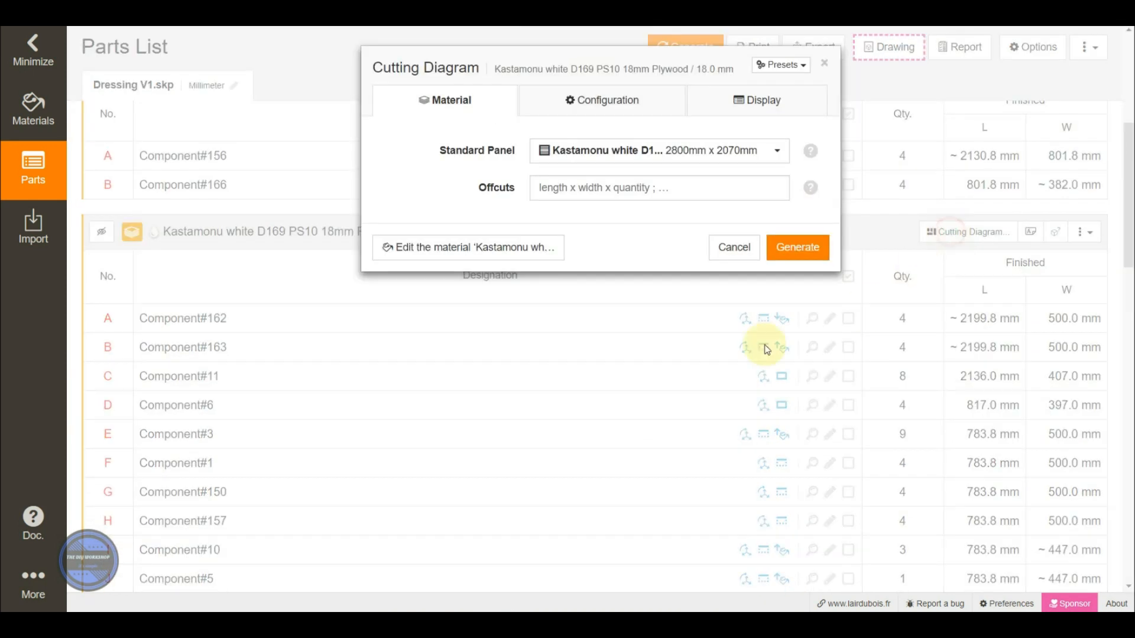
left_click(795, 247)
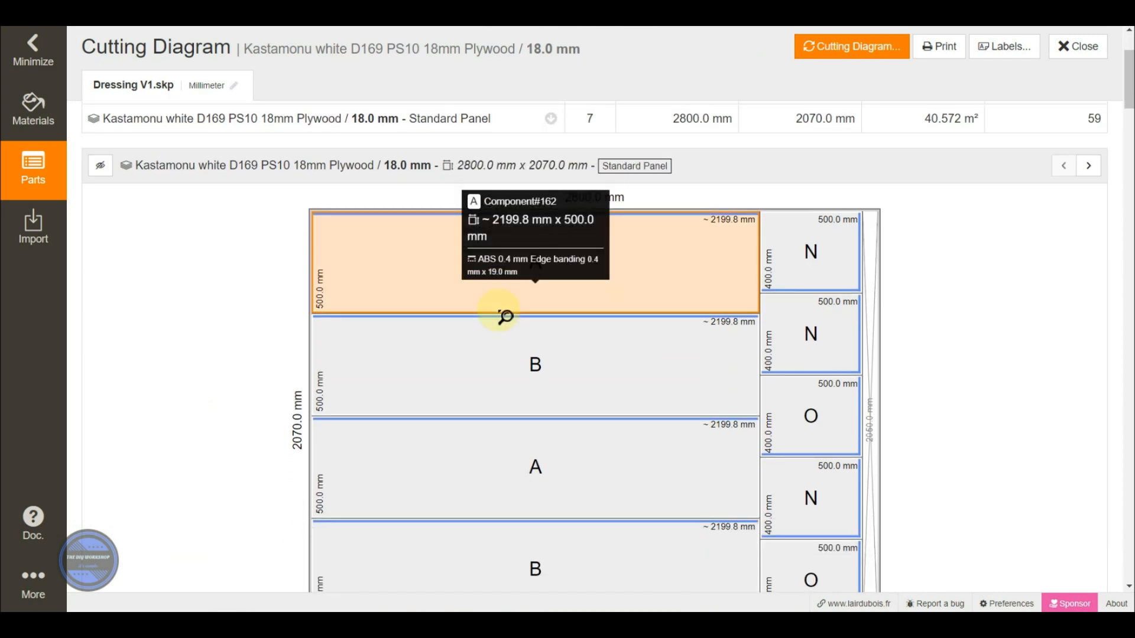
scroll("down", 3)
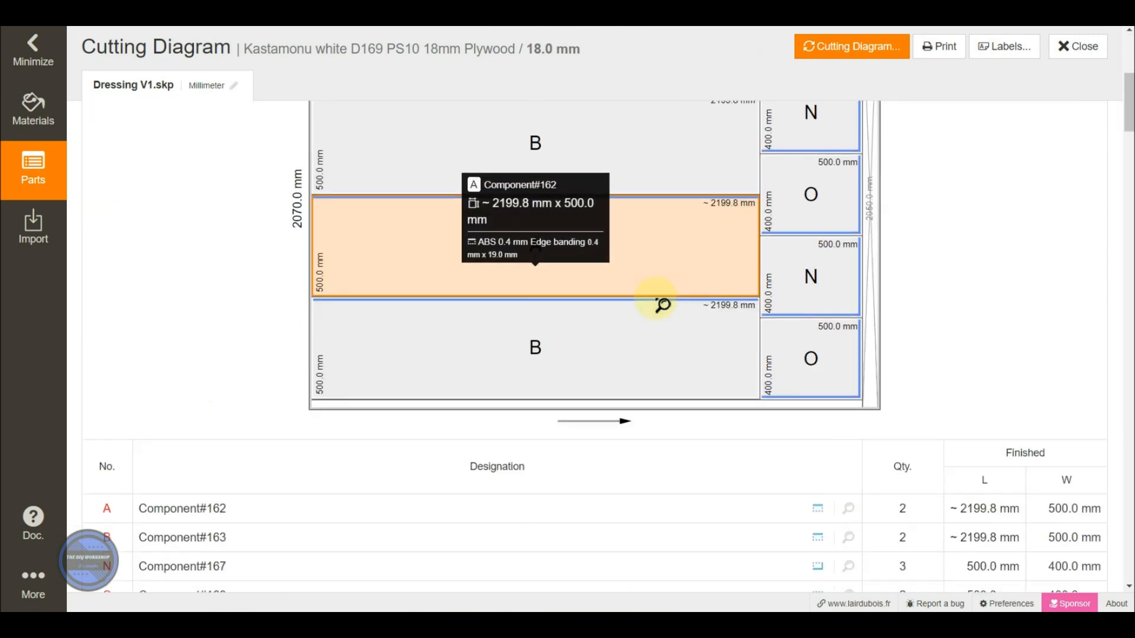
scroll("down", 3)
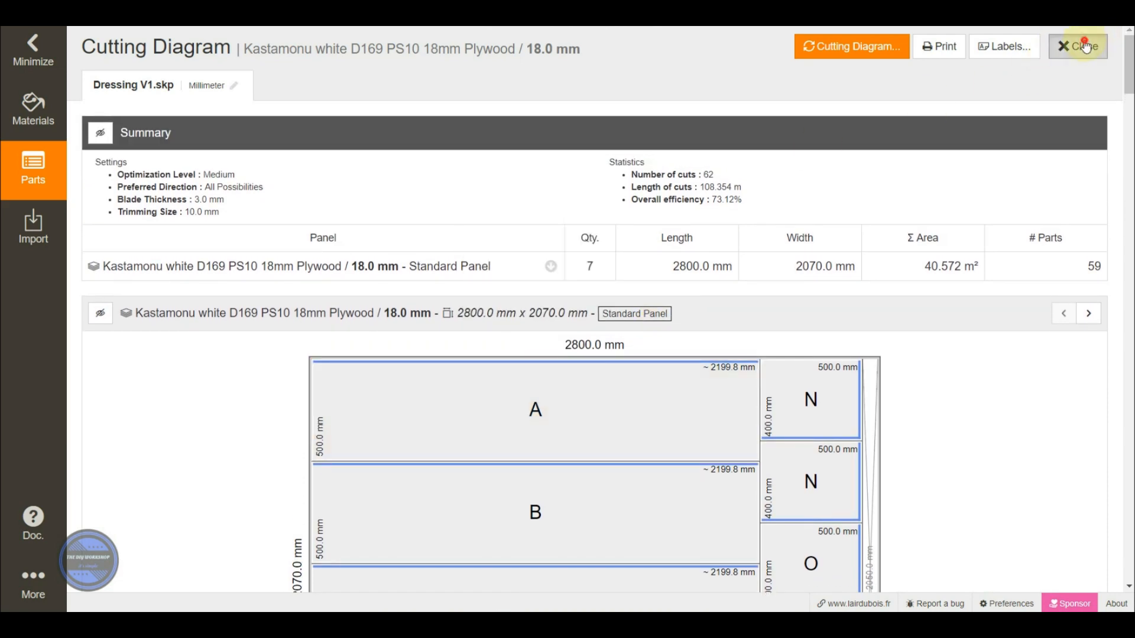
Step: Close the cutting diagram, preview the Drawing feature's funding notice, and dismiss it
left_click(1078, 46)
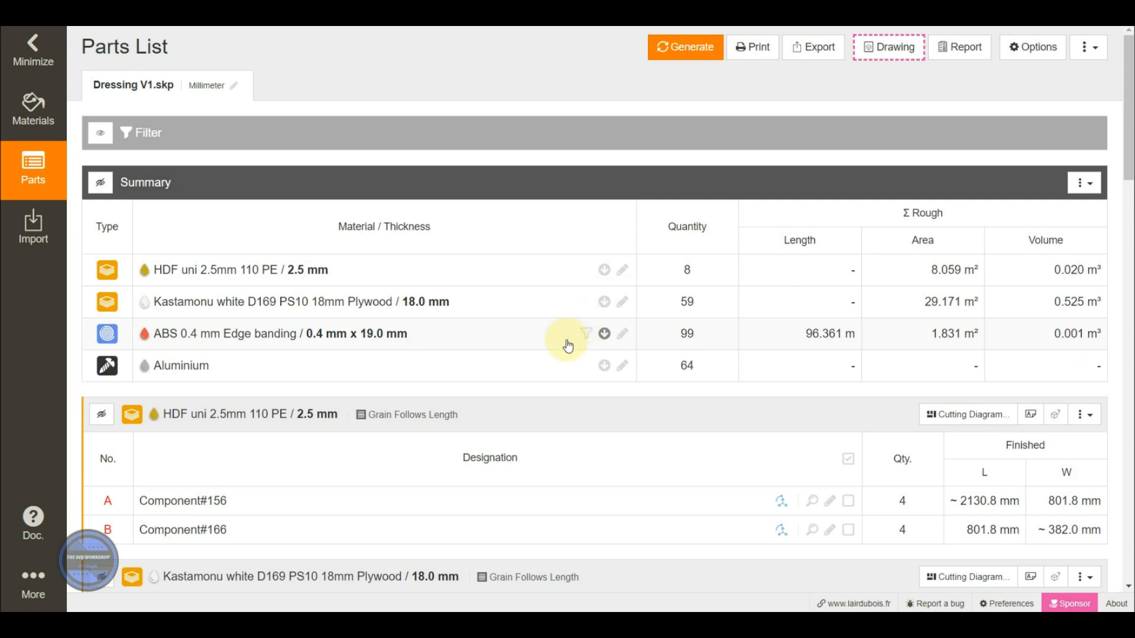
mouse_move(566, 341)
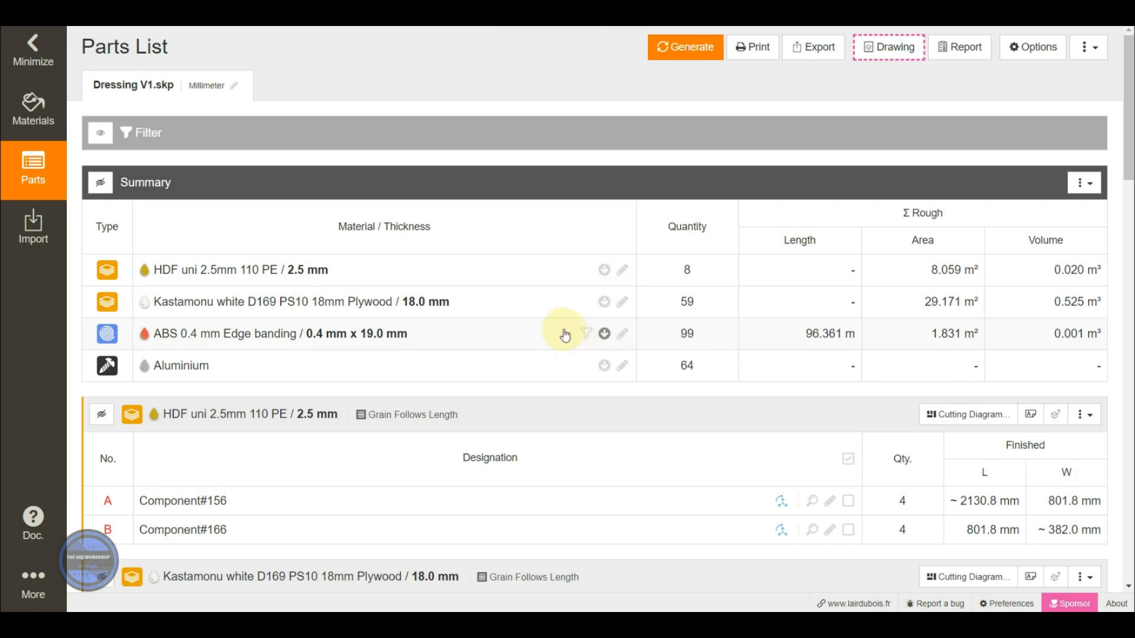
mouse_move(703, 176)
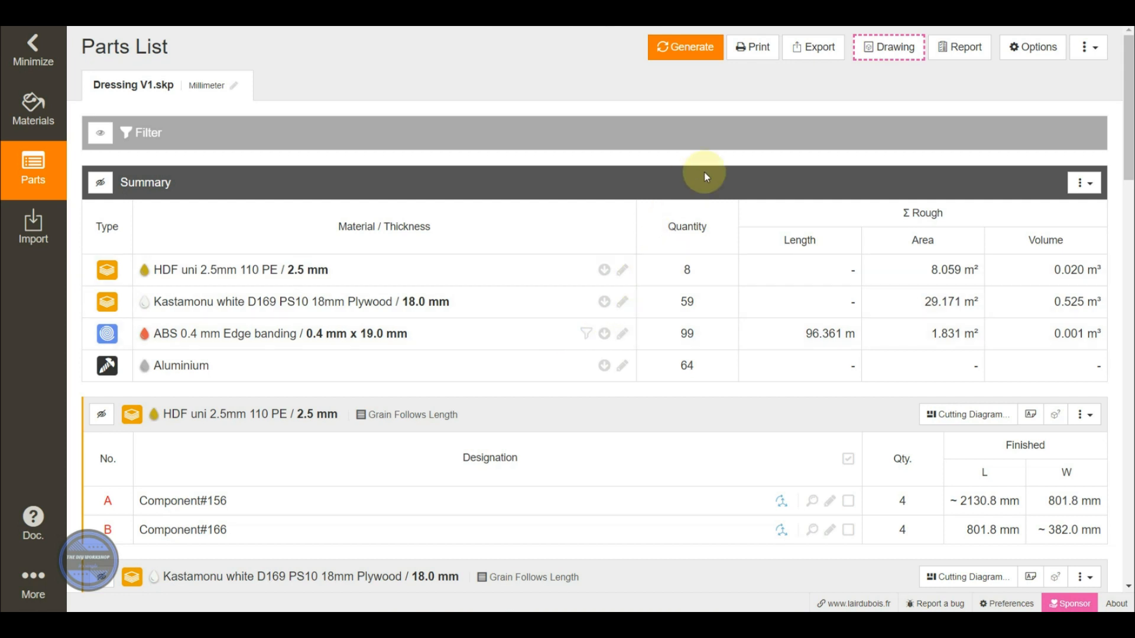
mouse_move(880, 34)
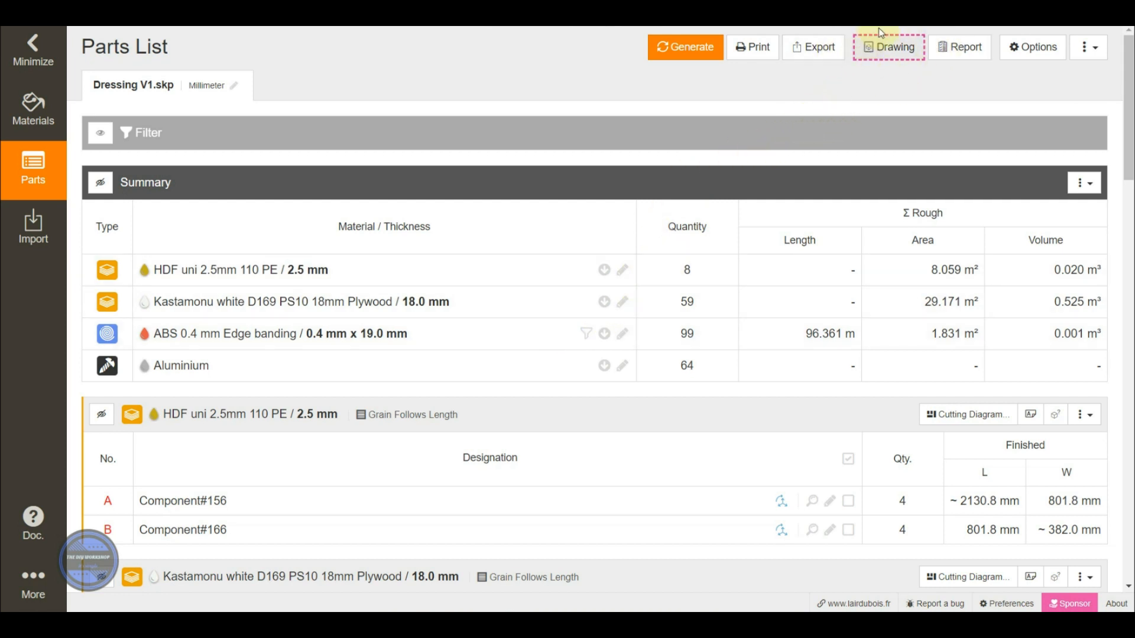
left_click(889, 46)
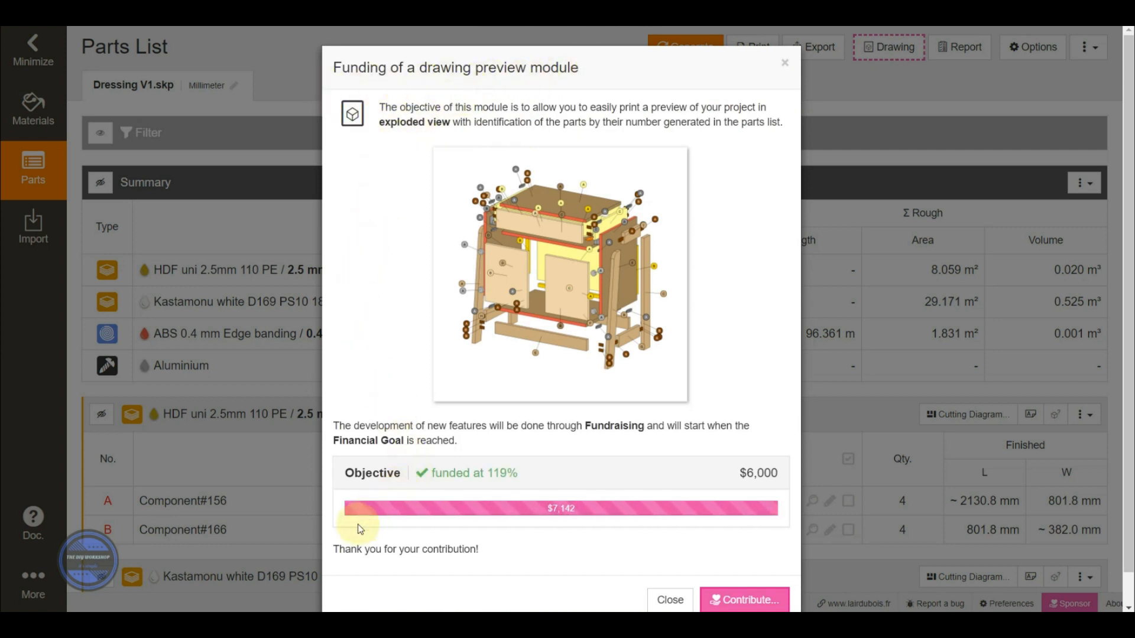
mouse_move(669, 521)
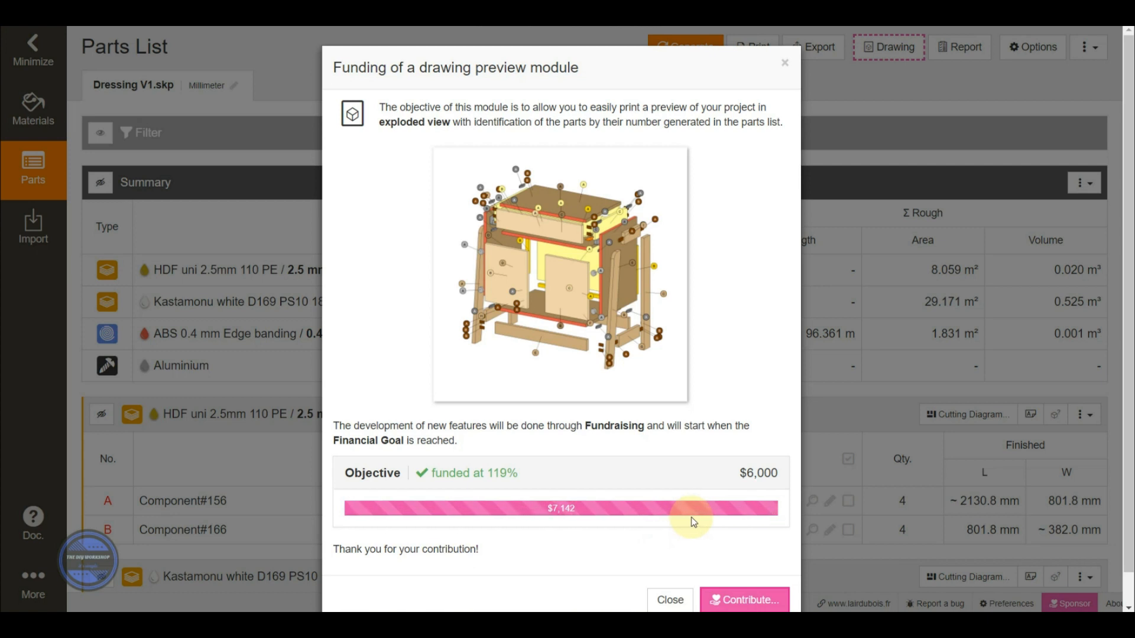
mouse_move(678, 543)
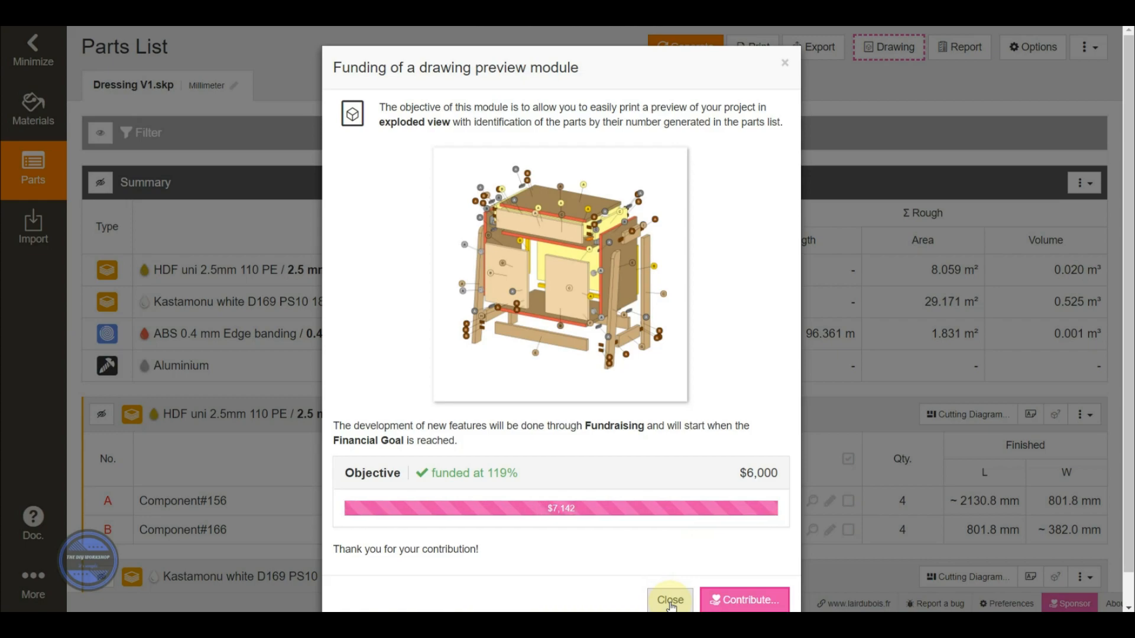
left_click(669, 600)
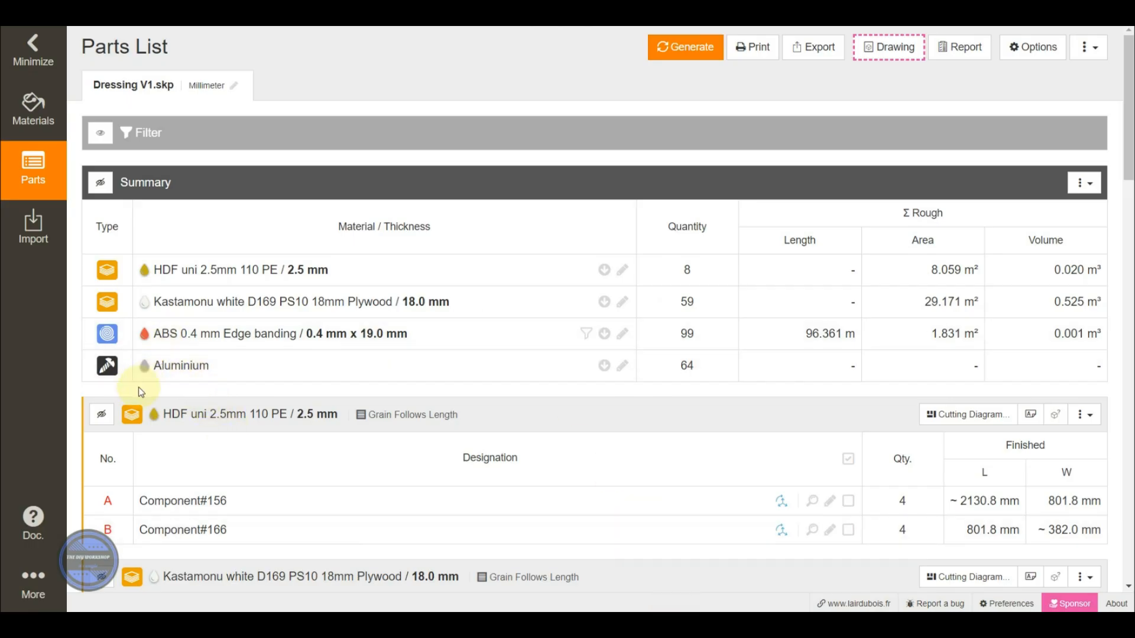
Step: Browse the OpenCutList News feed posts about version 5.0.0
left_click(33, 579)
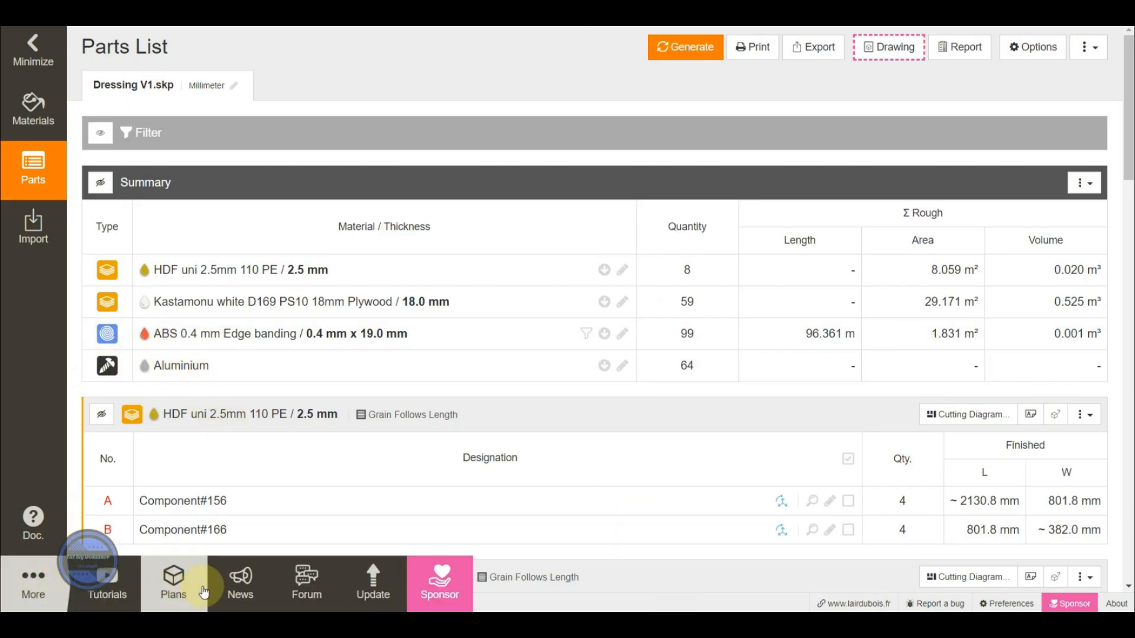
left_click(240, 583)
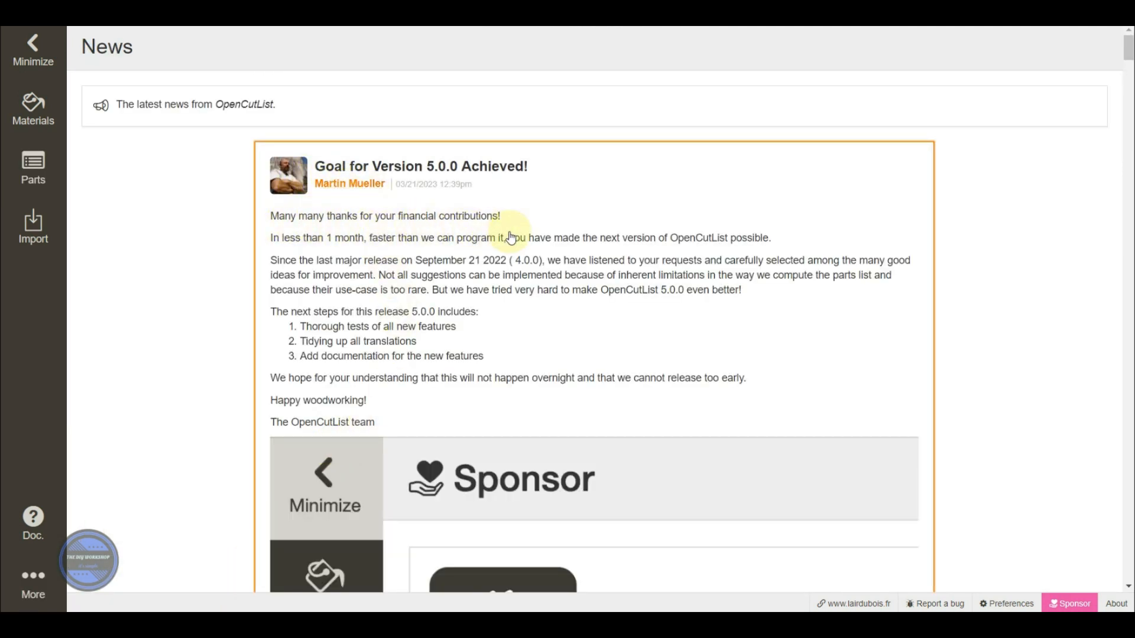
mouse_move(432, 245)
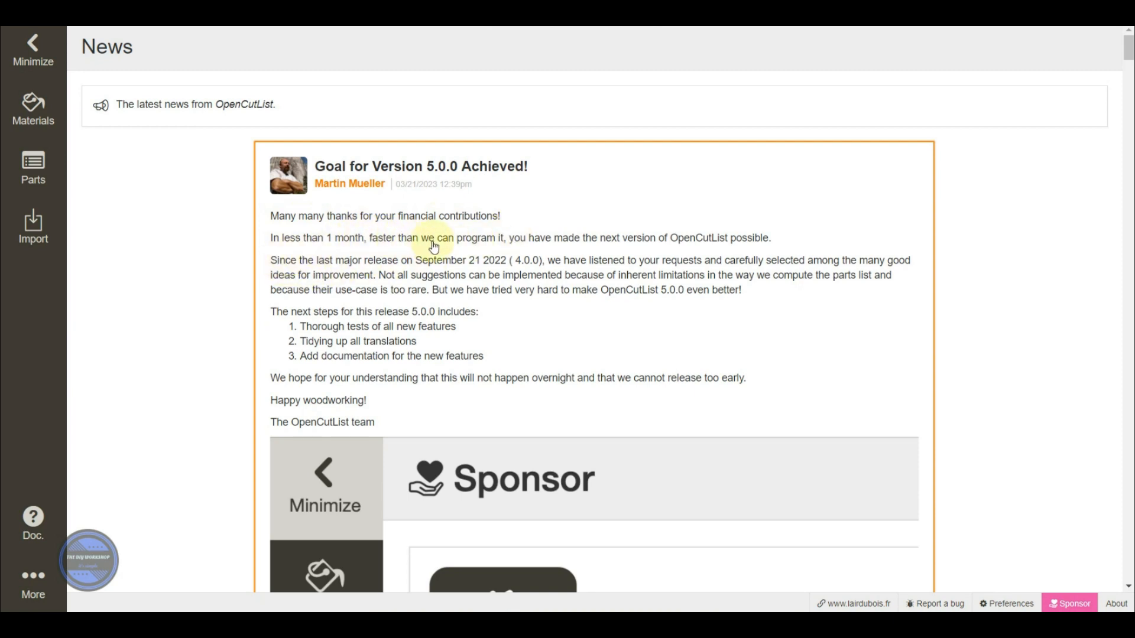
mouse_move(610, 249)
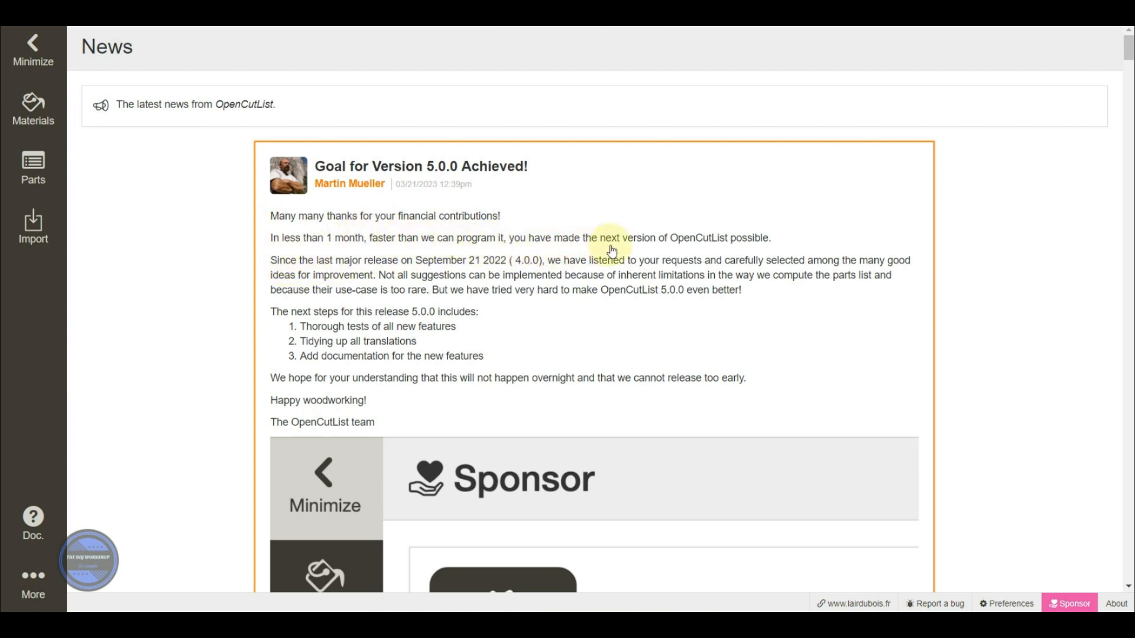
scroll("down", 3)
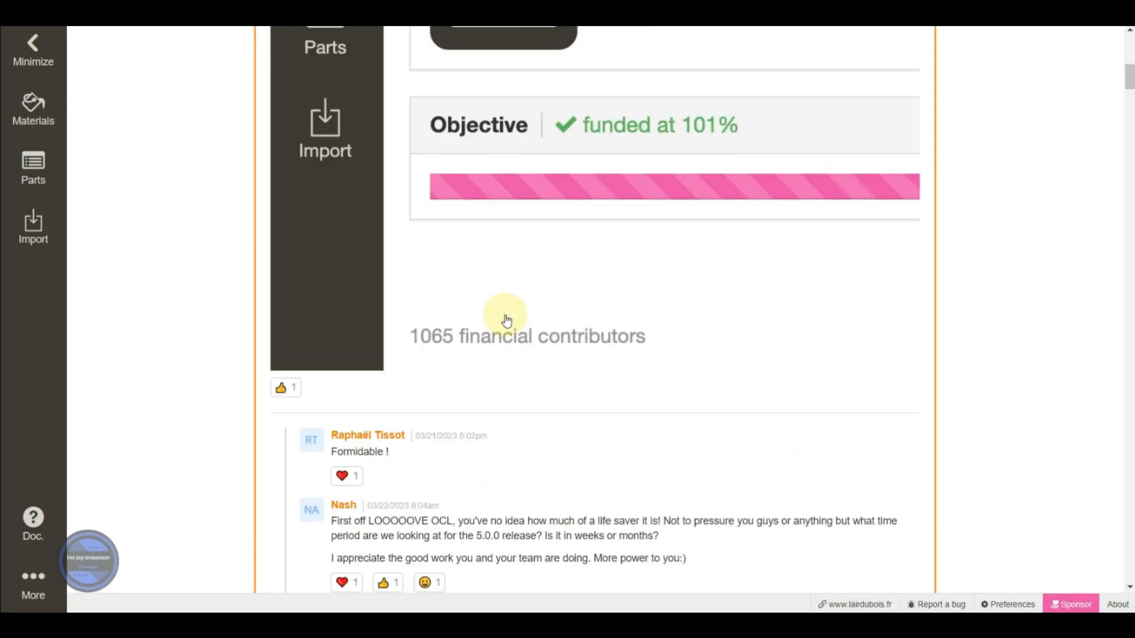
scroll("down", 3)
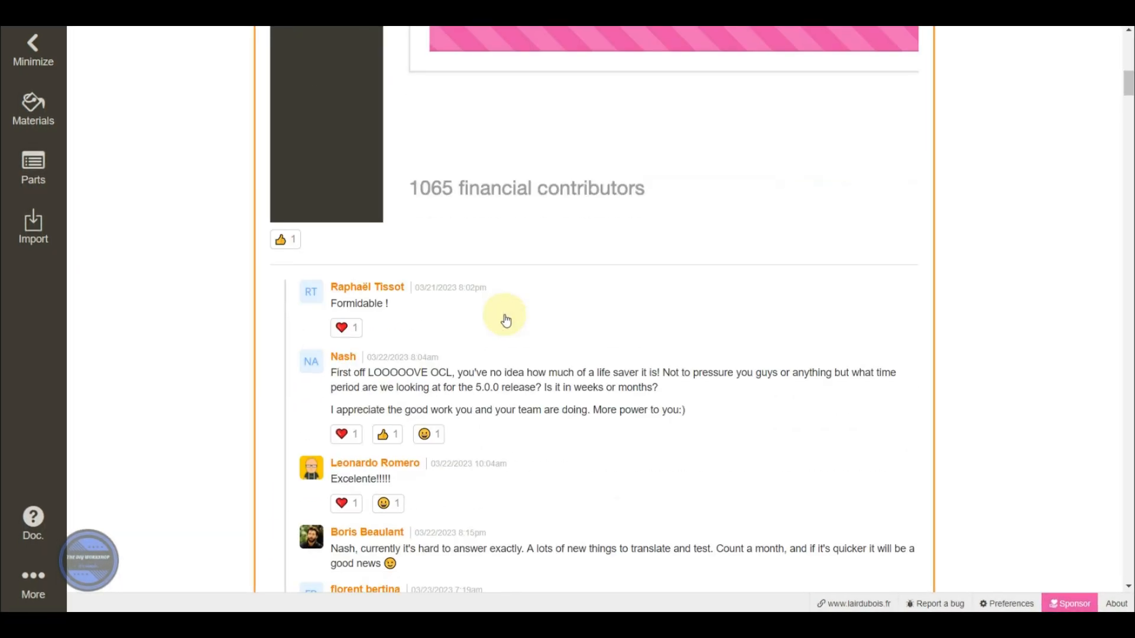
scroll("down", 3)
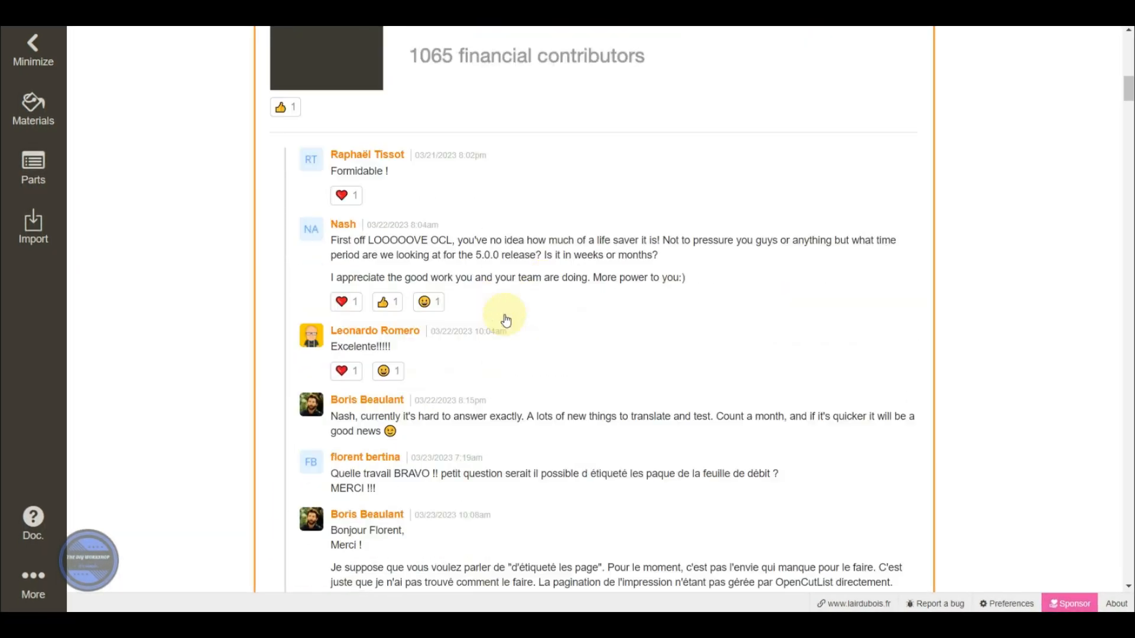
scroll("down", 3)
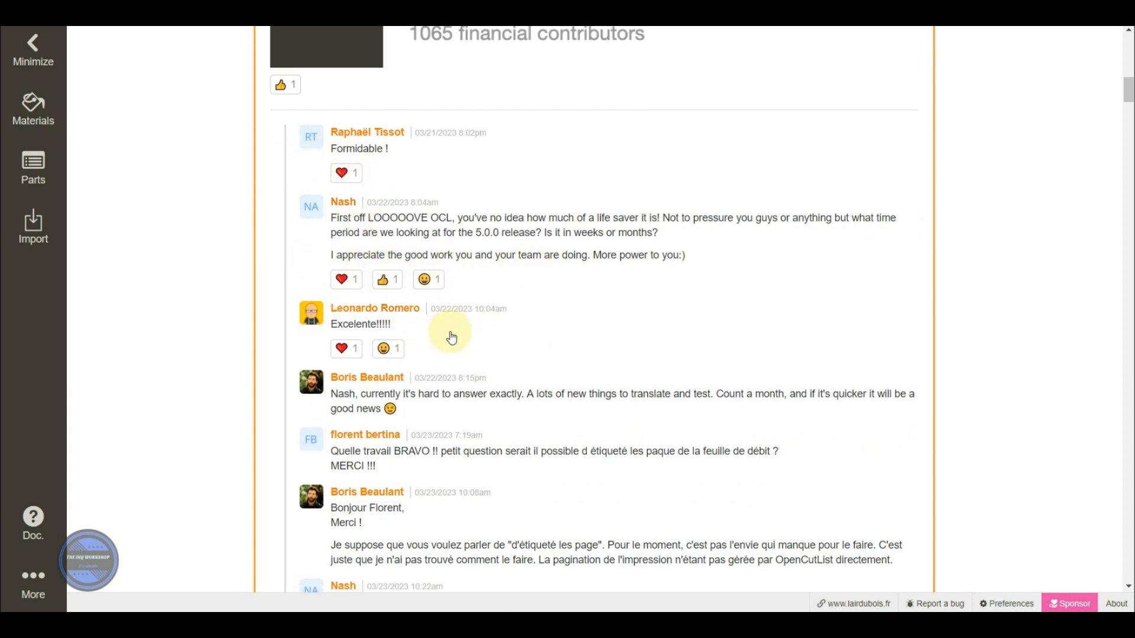
scroll("down", 3)
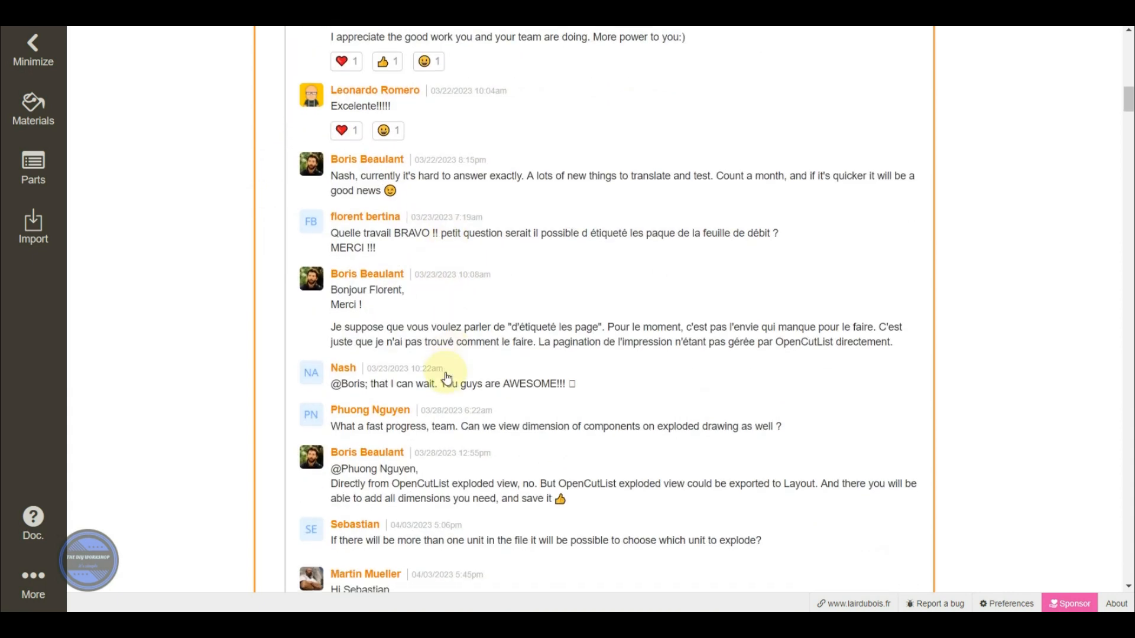
scroll("down", 3)
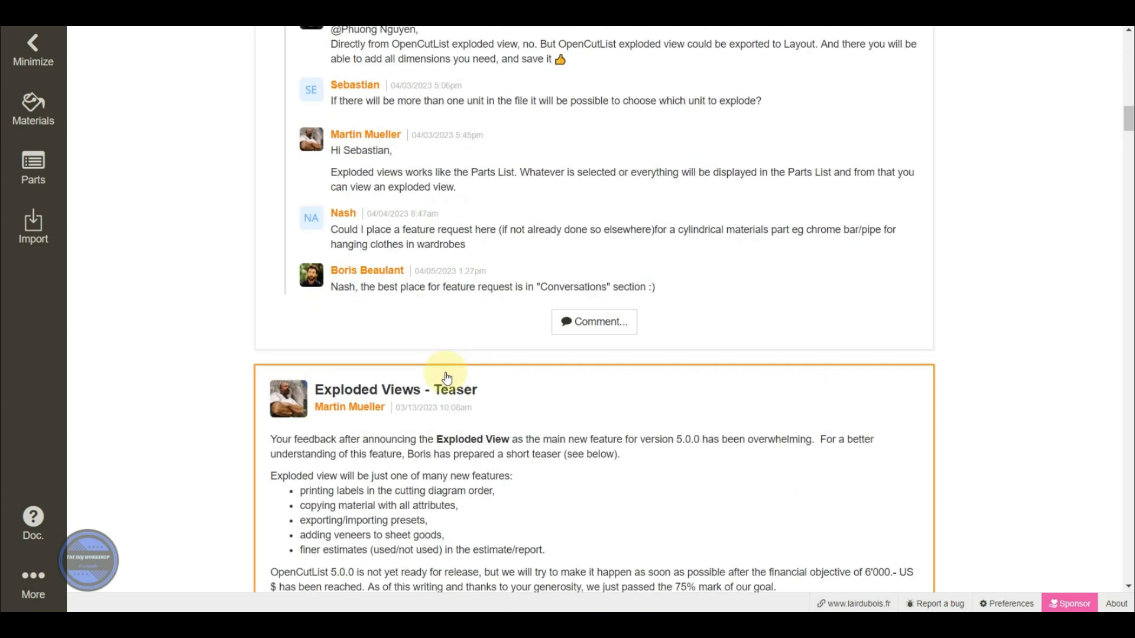
scroll("down", 3)
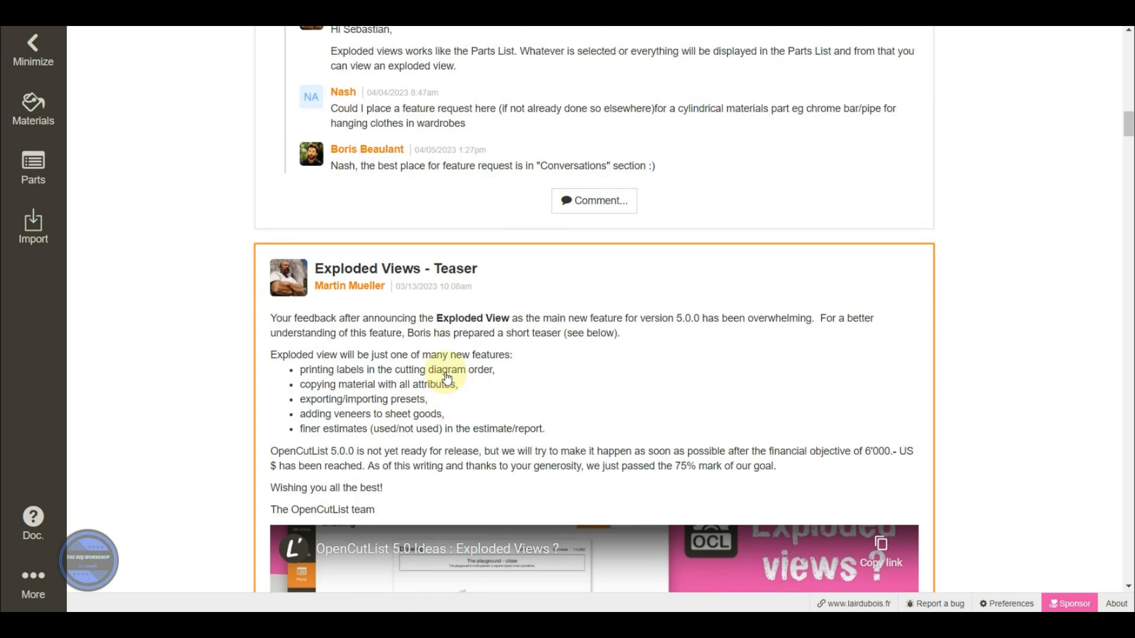
left_click(1069, 604)
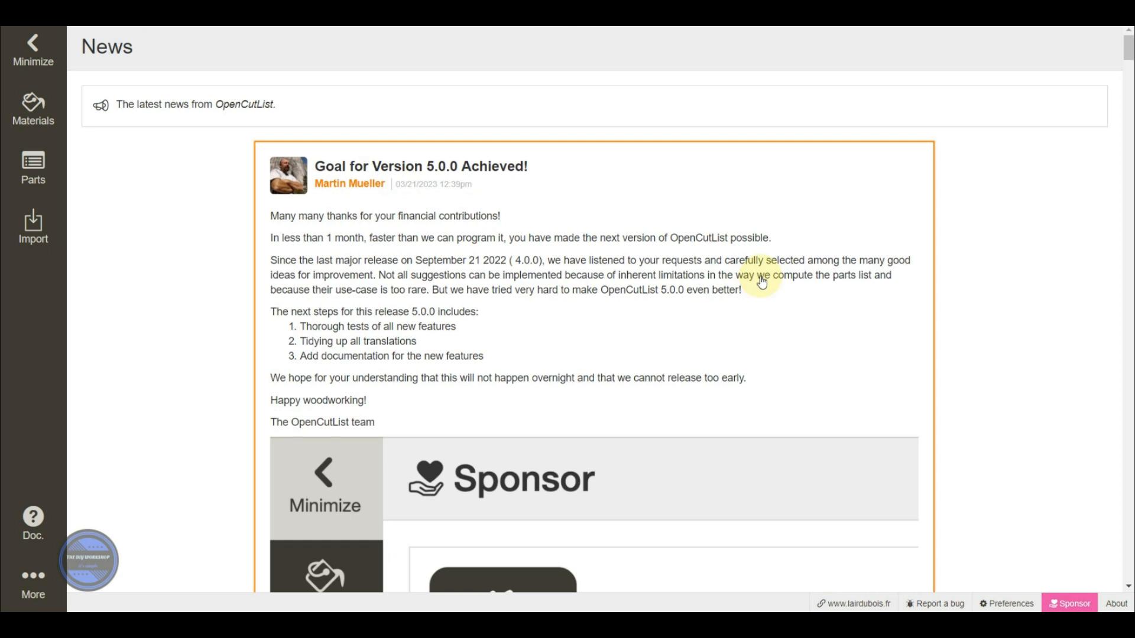
Step: Return to the parts list showing the cabinet's oak and MDF parts
left_click(33, 167)
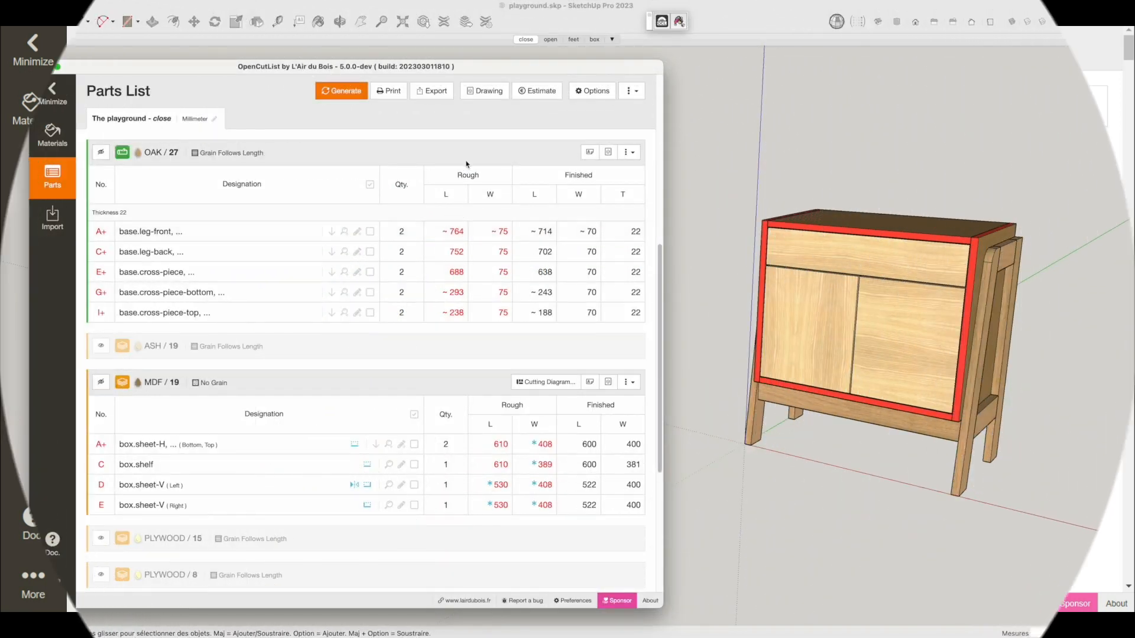
Step: Draw the OAK group and view the oak frame from the front, right and back
left_click(486, 91)
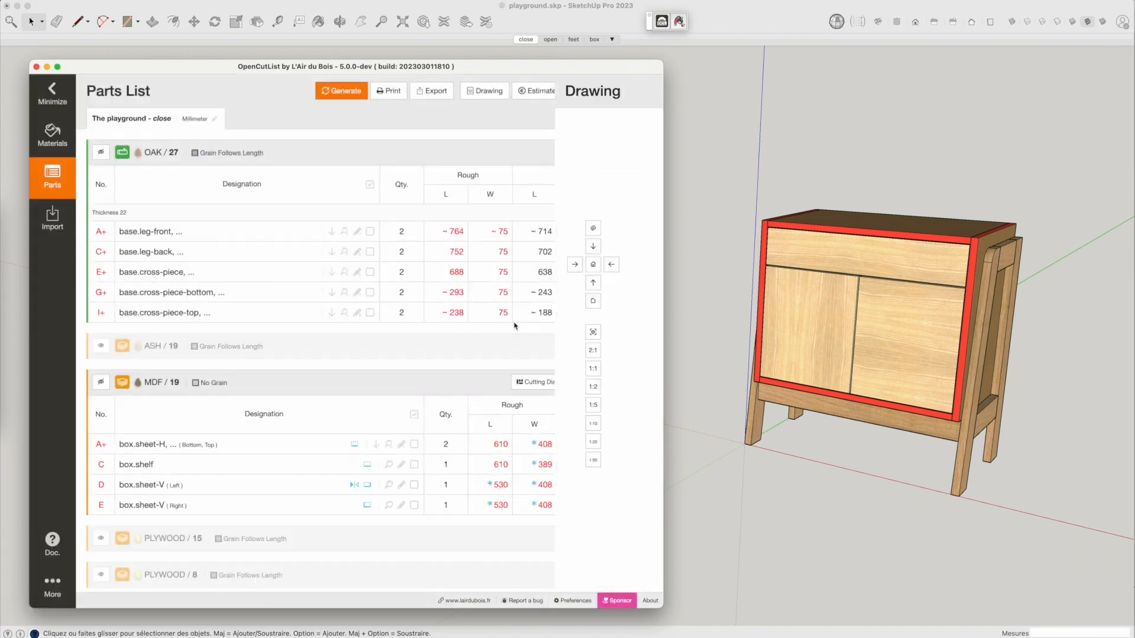
left_click(483, 91)
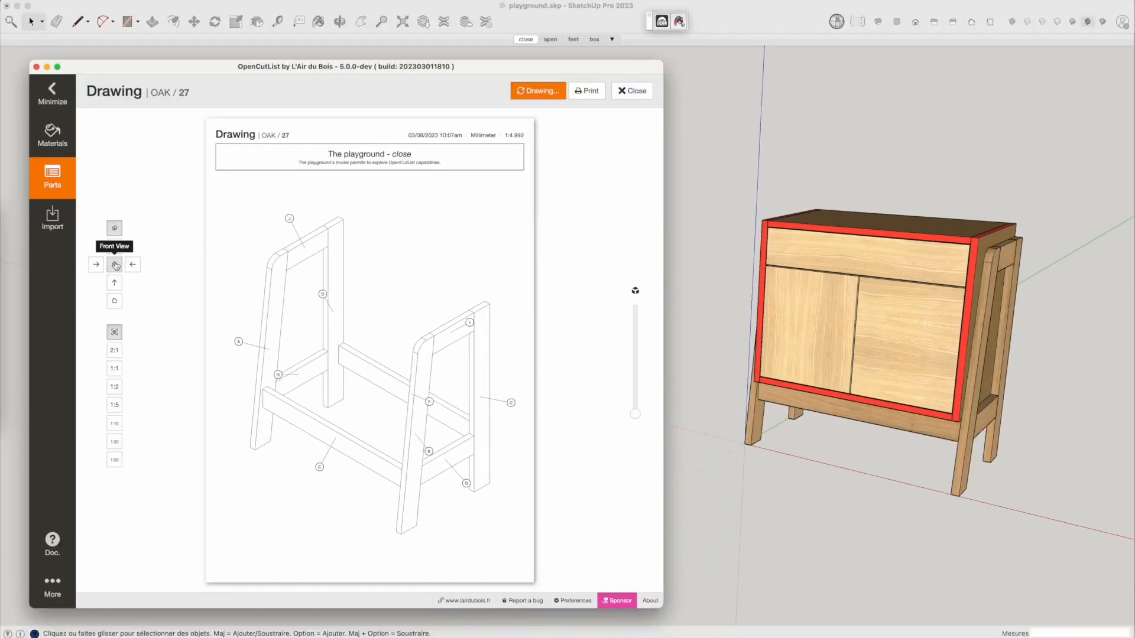
left_click(133, 264)
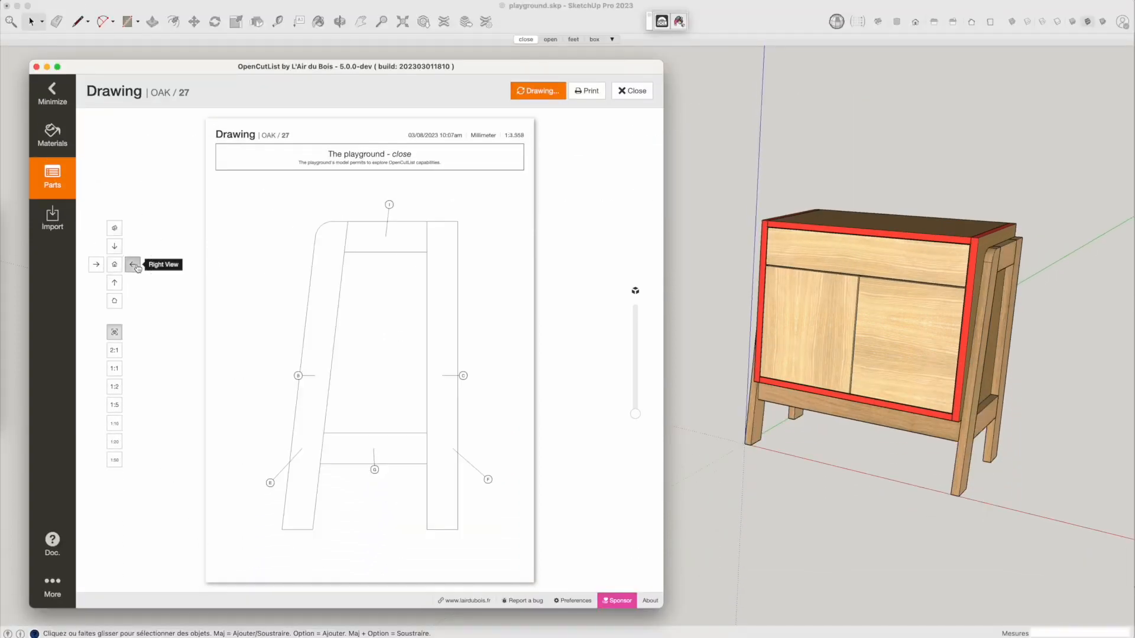
left_click(114, 404)
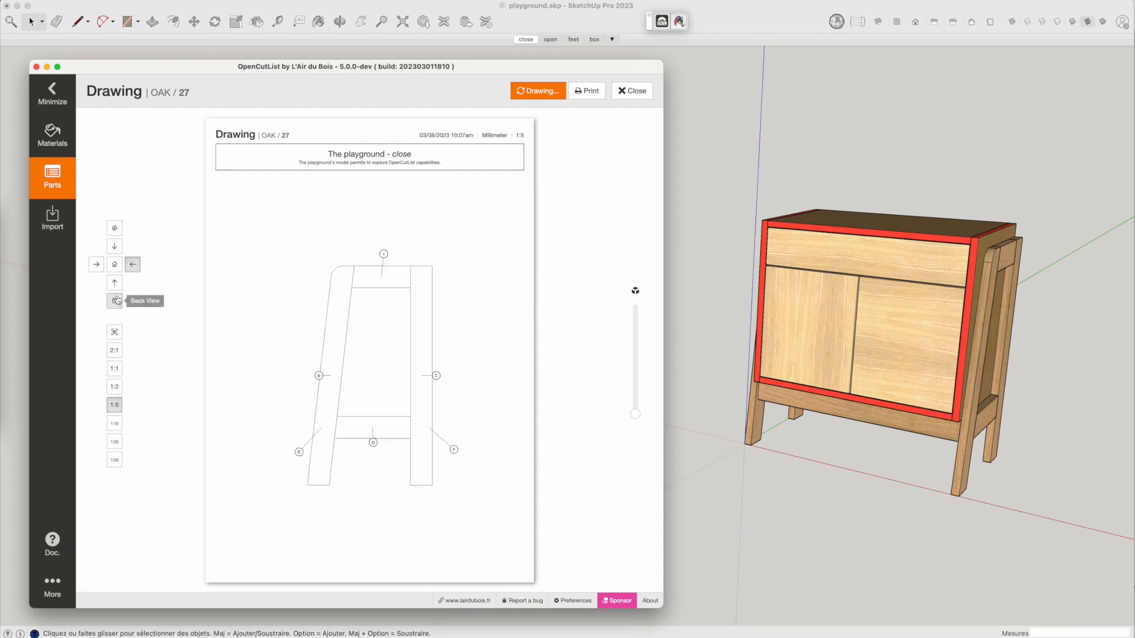
left_click(114, 264)
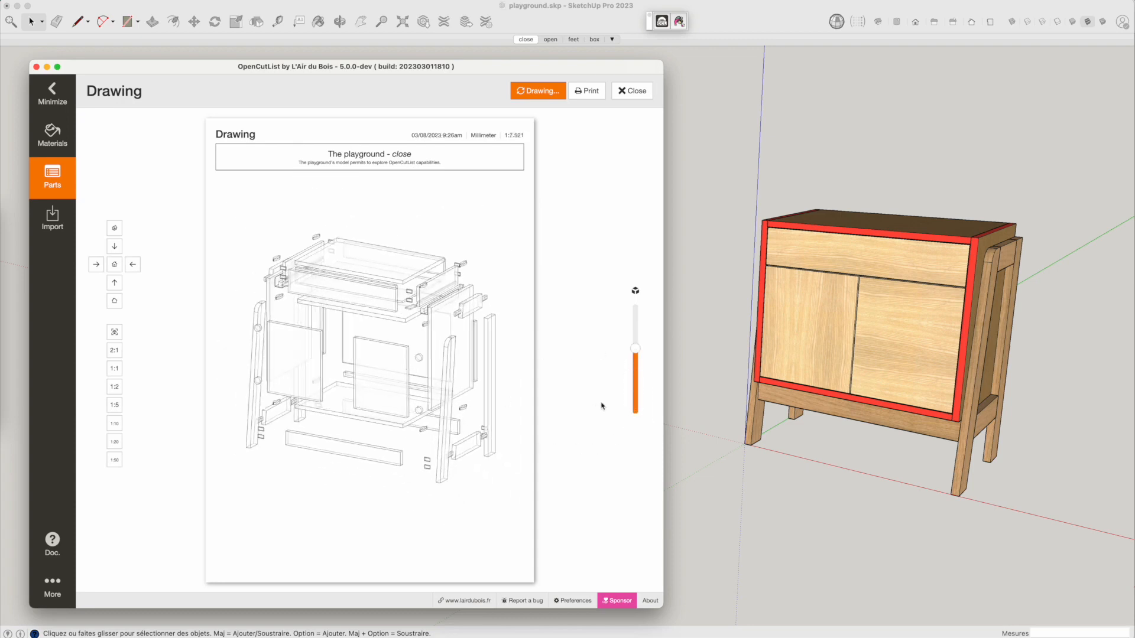
Step: Explode the full cabinet drawing, spreading the parts fully apart
left_click_drag(635, 348, 635, 398)
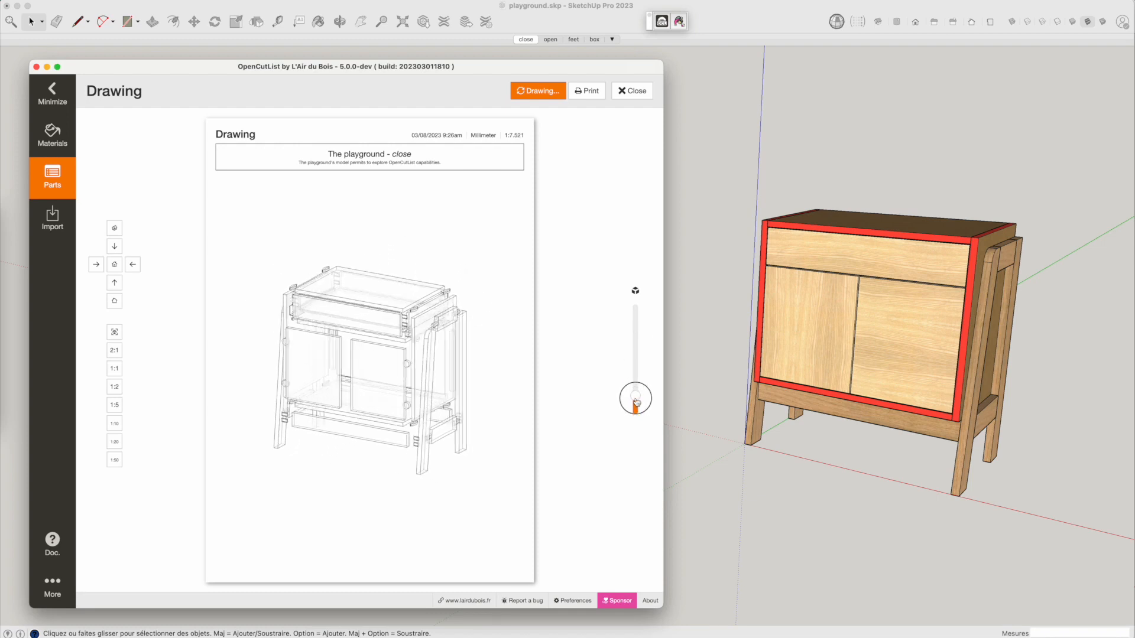
left_click_drag(634, 398, 631, 303)
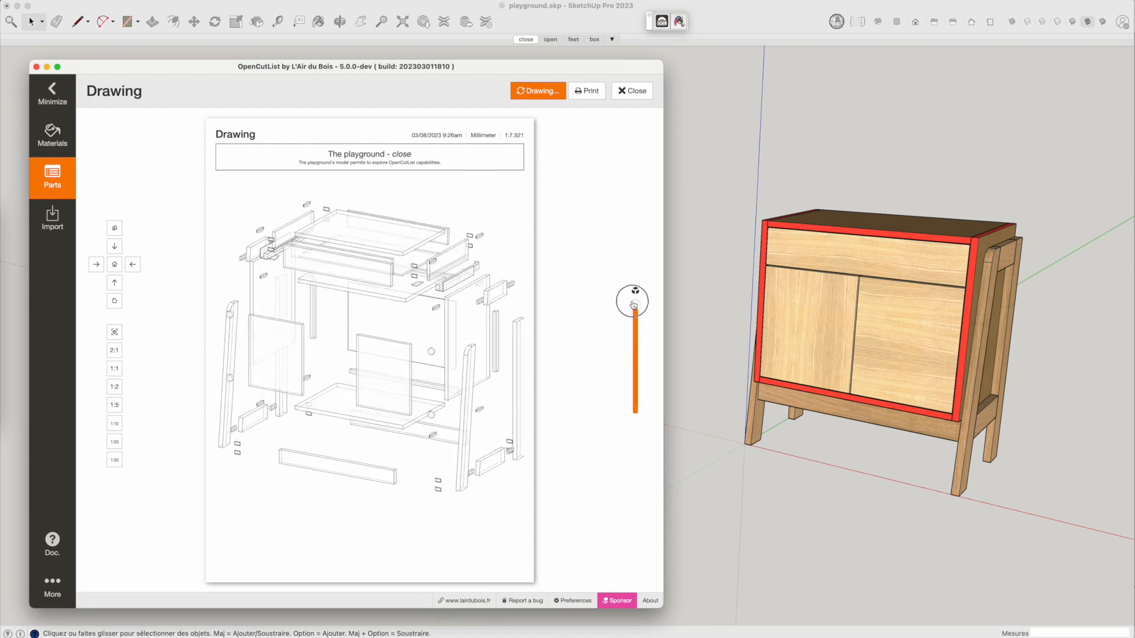
Step: Regenerate the drawing with parts coloured by material and Transparent opacity
left_click(538, 91)
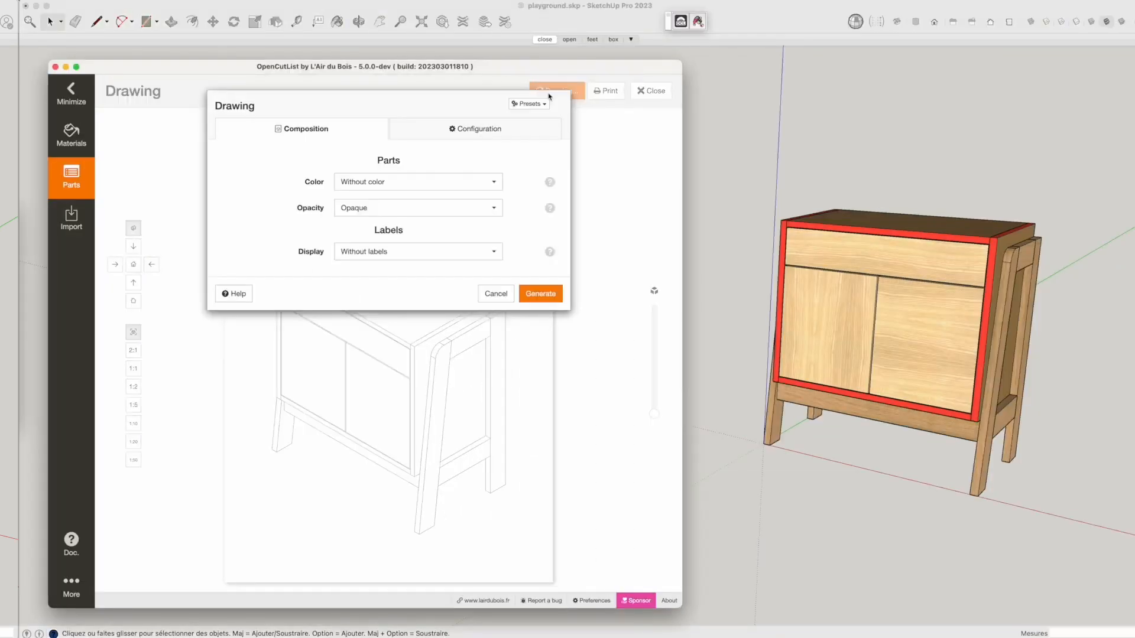
left_click(417, 182)
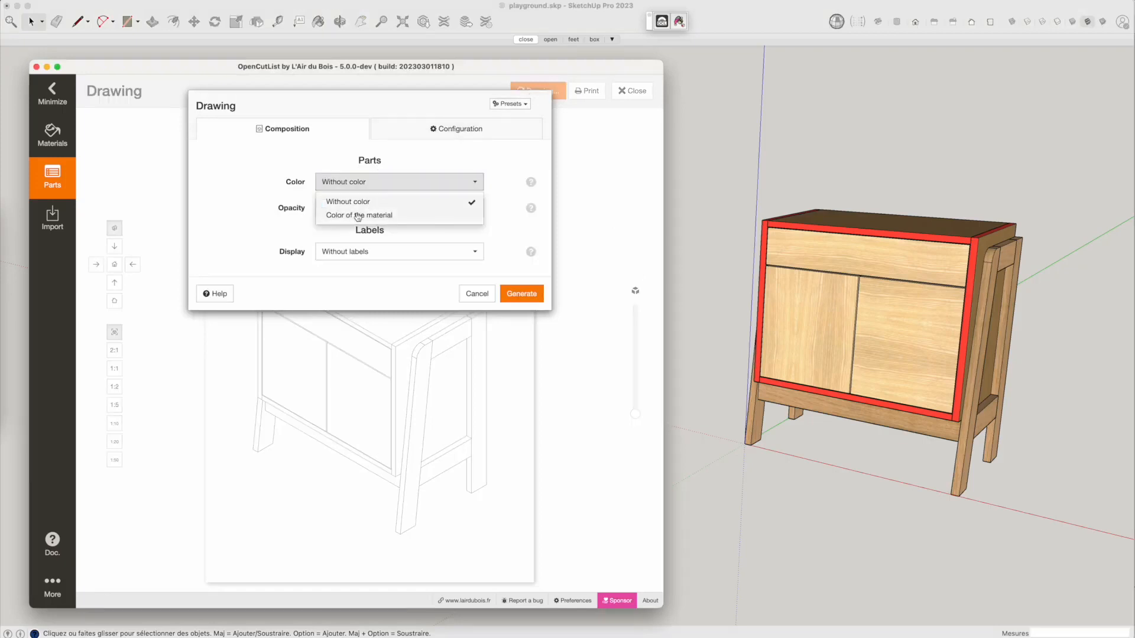
left_click(520, 293)
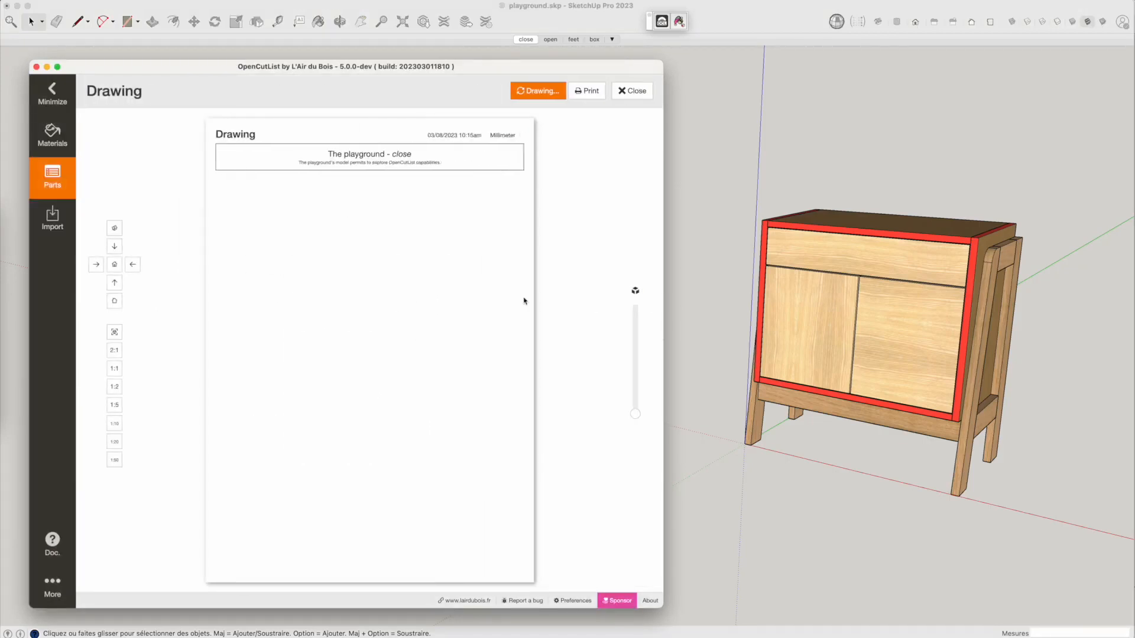
left_click(537, 91)
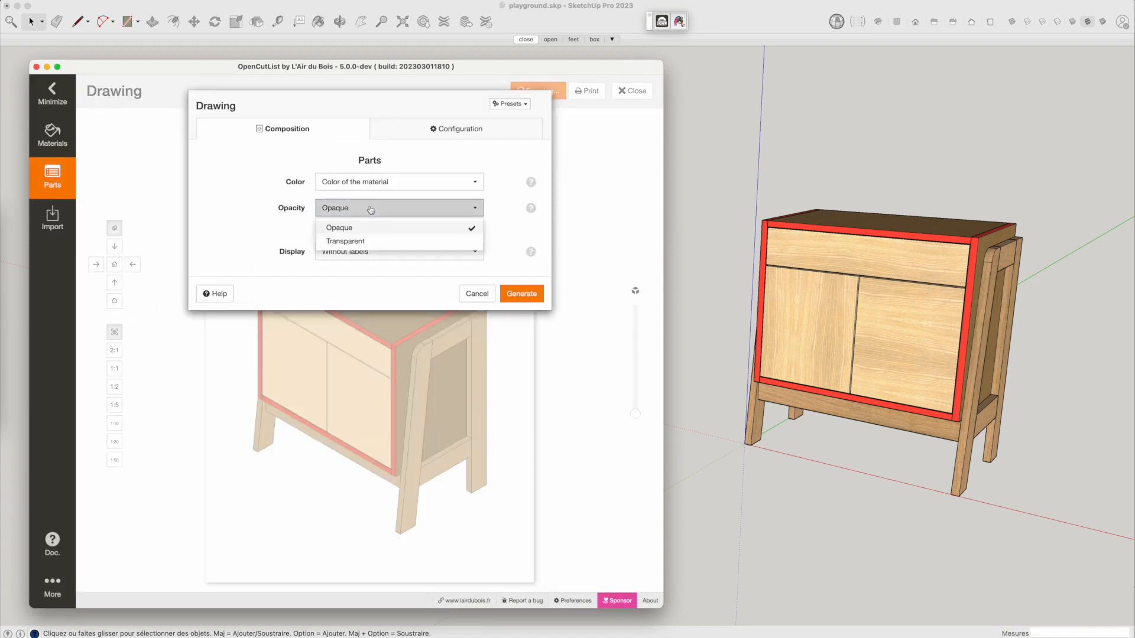
left_click(345, 241)
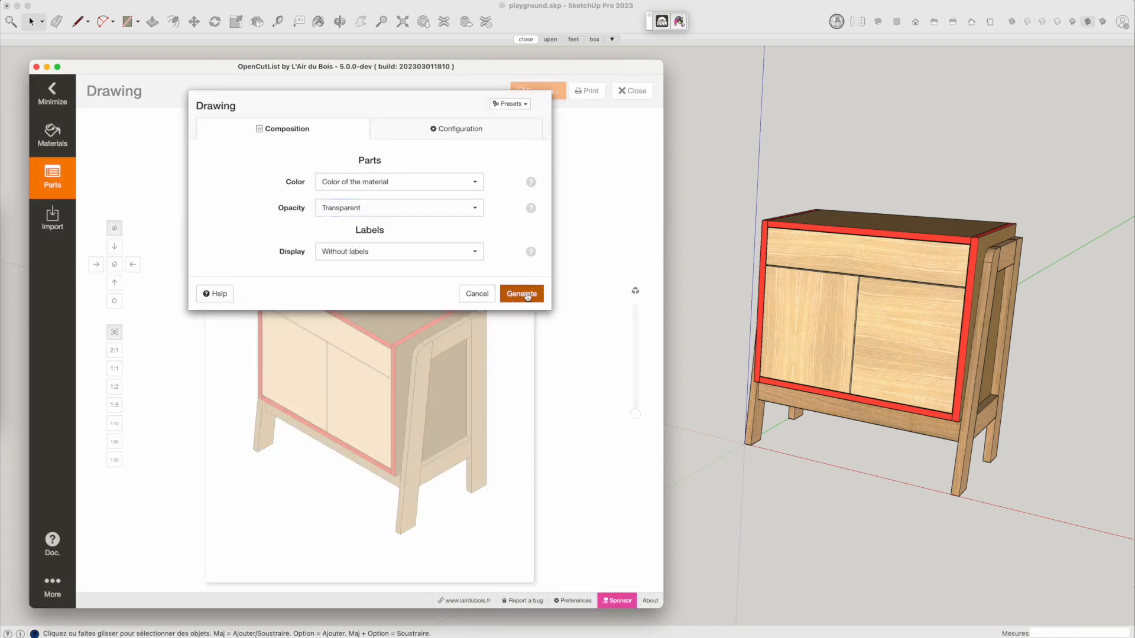
left_click(521, 293)
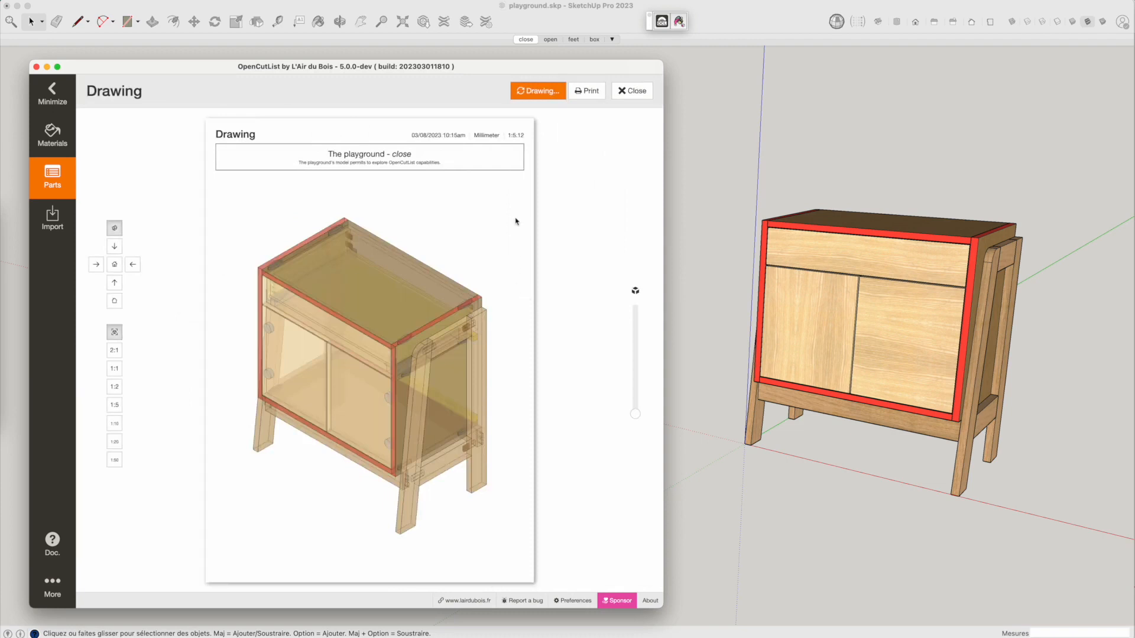
Step: Add labels coloured by part, regenerate, and explode the labelled parts slightly
left_click(537, 91)
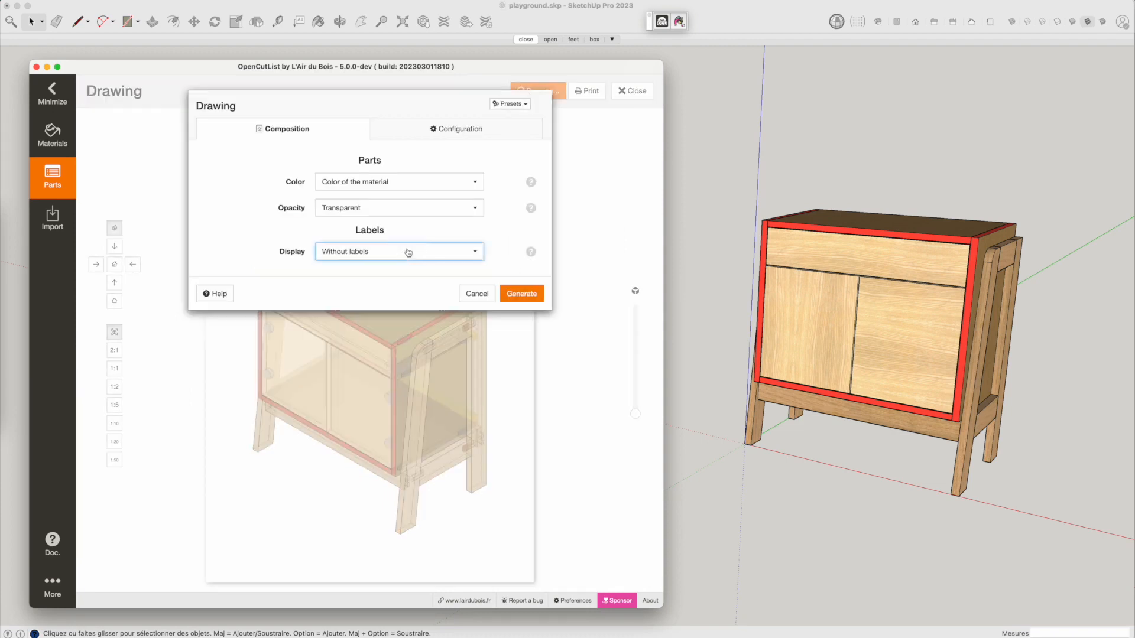
left_click(398, 250)
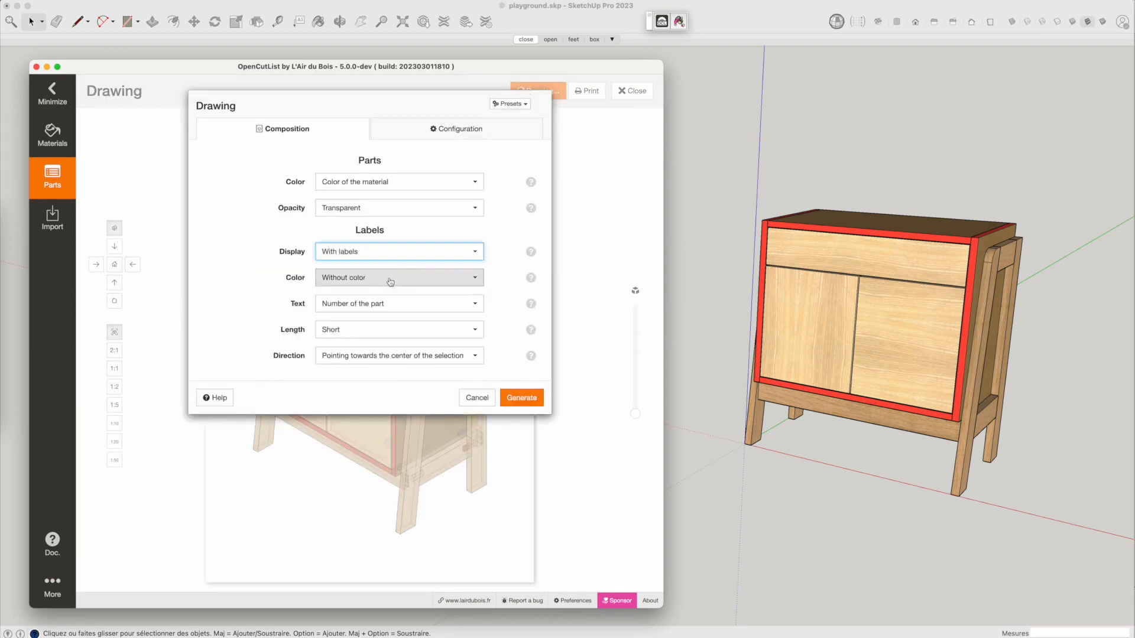
left_click(398, 276)
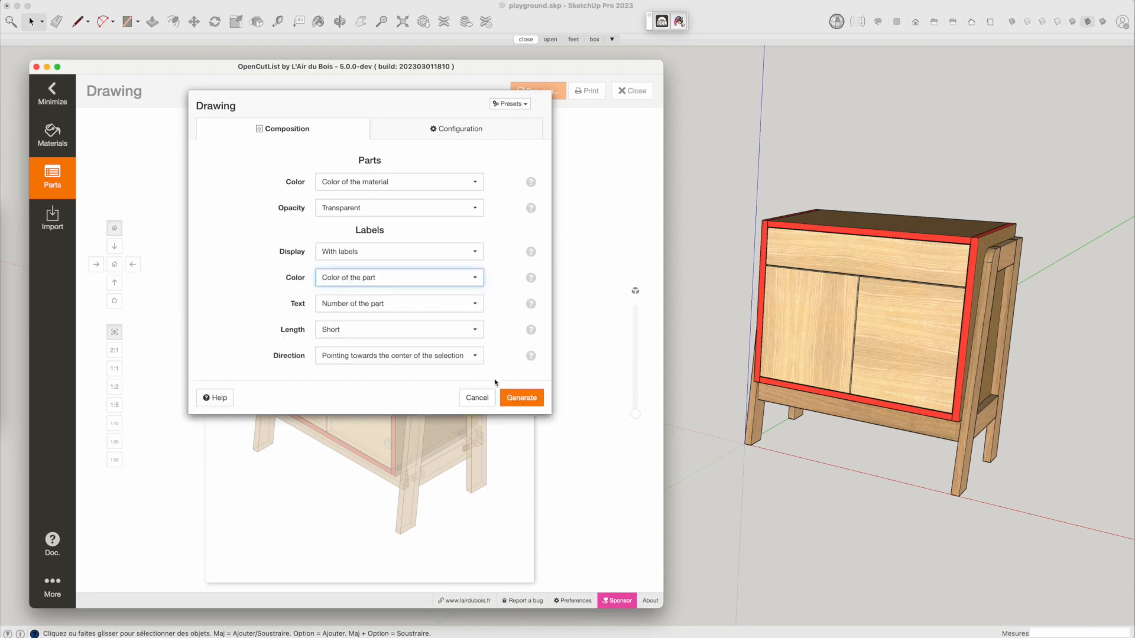
left_click(521, 397)
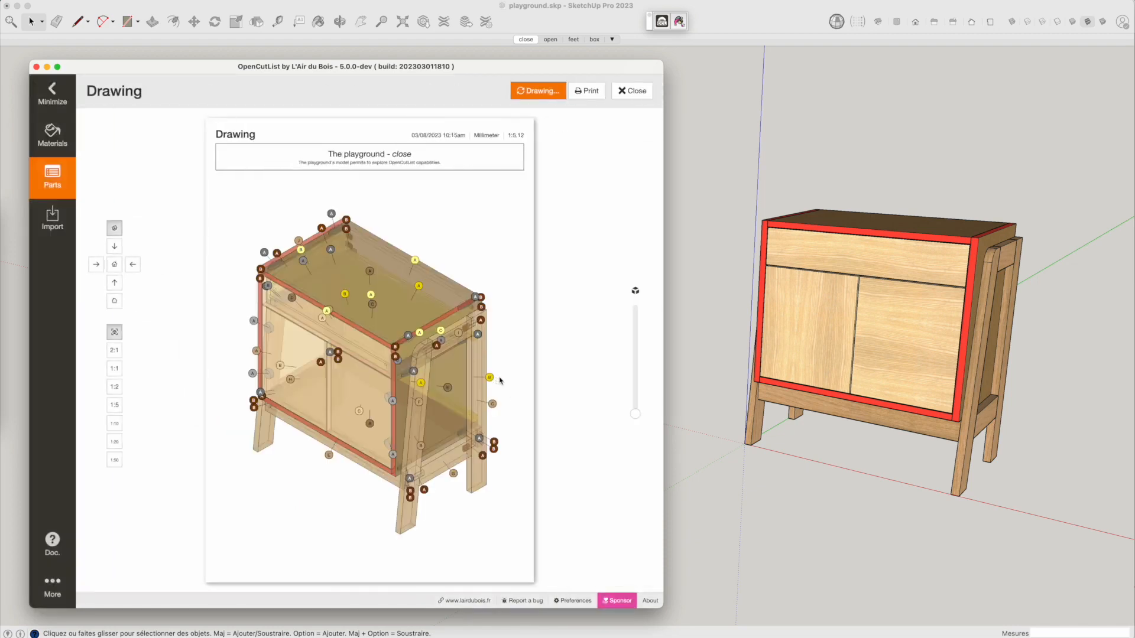
left_click_drag(635, 413, 635, 383)
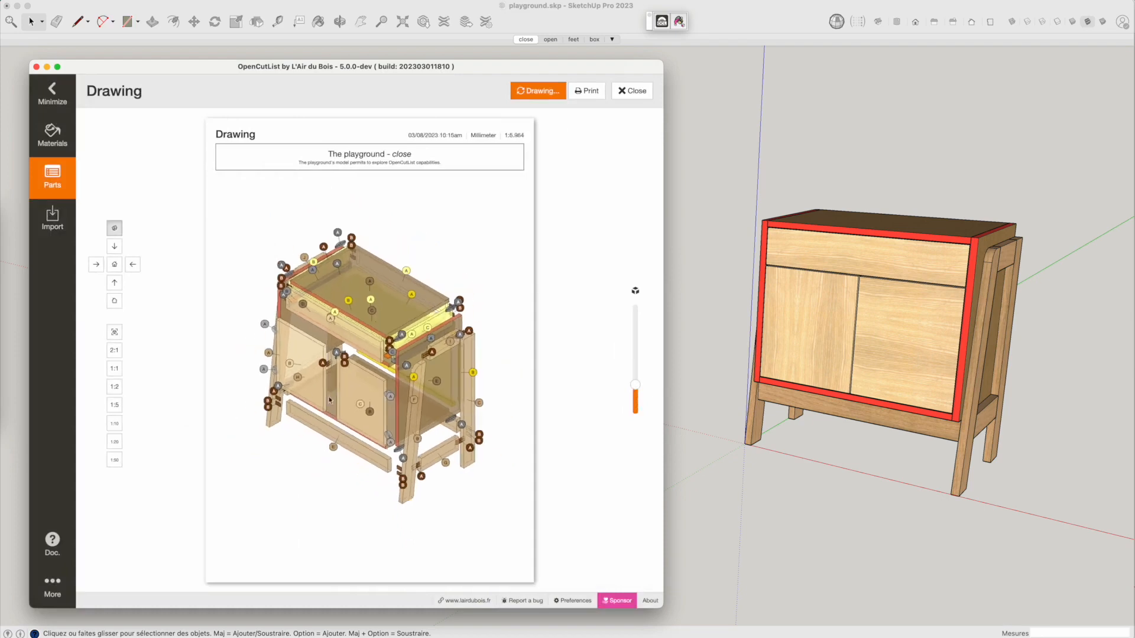
left_click(630, 91)
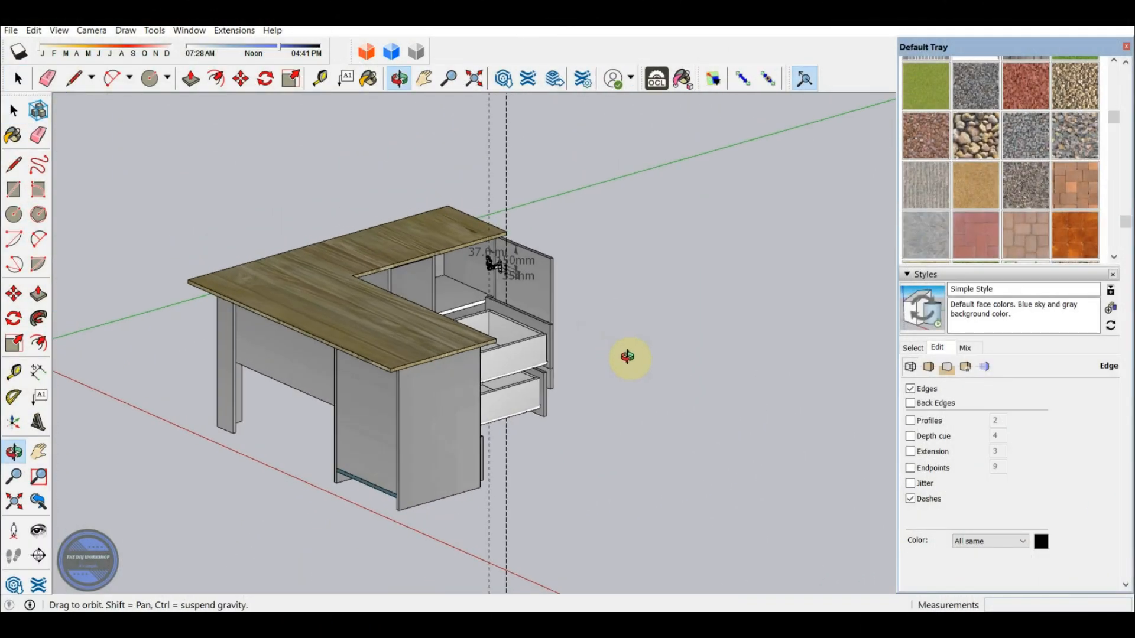
Step: Orbit the desk model to inspect the door hinge detail up close
left_click_drag(626, 358, 660, 391)
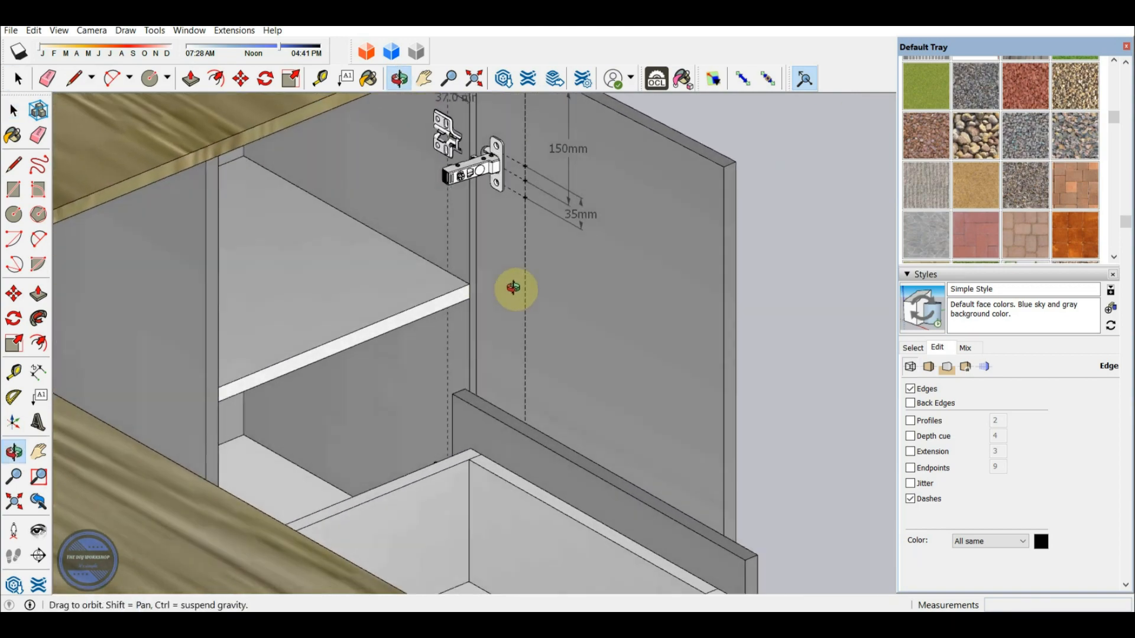
left_click_drag(514, 288, 337, 322)
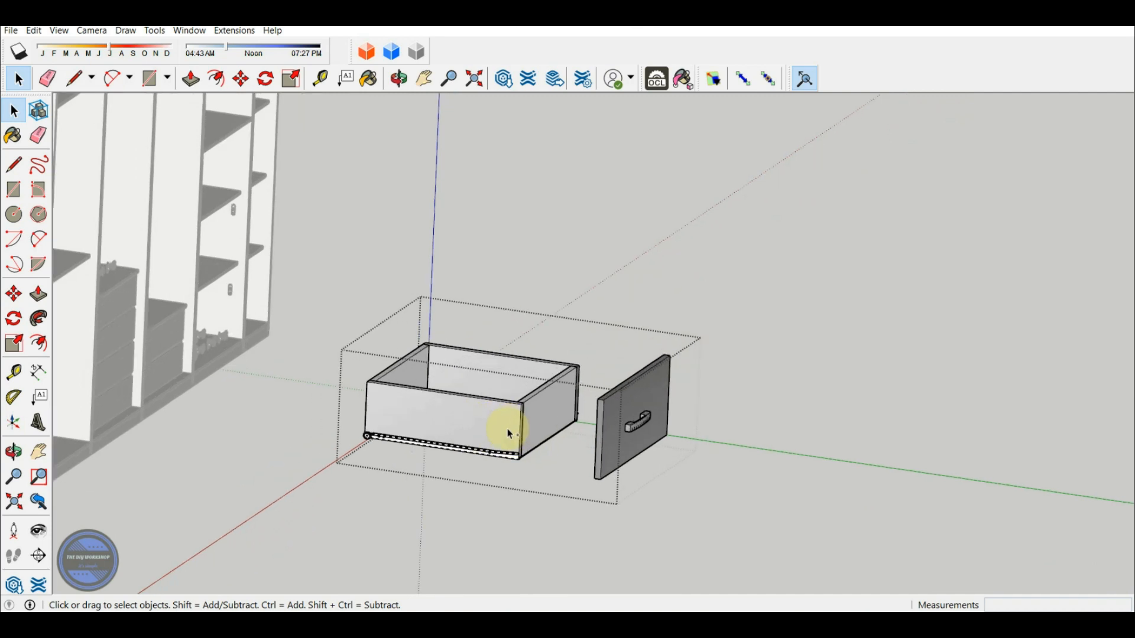
Step: Orbit from the drawer to the whole wardrobe and bring up the wardrobe group's context menu
left_click_drag(507, 430, 681, 221)
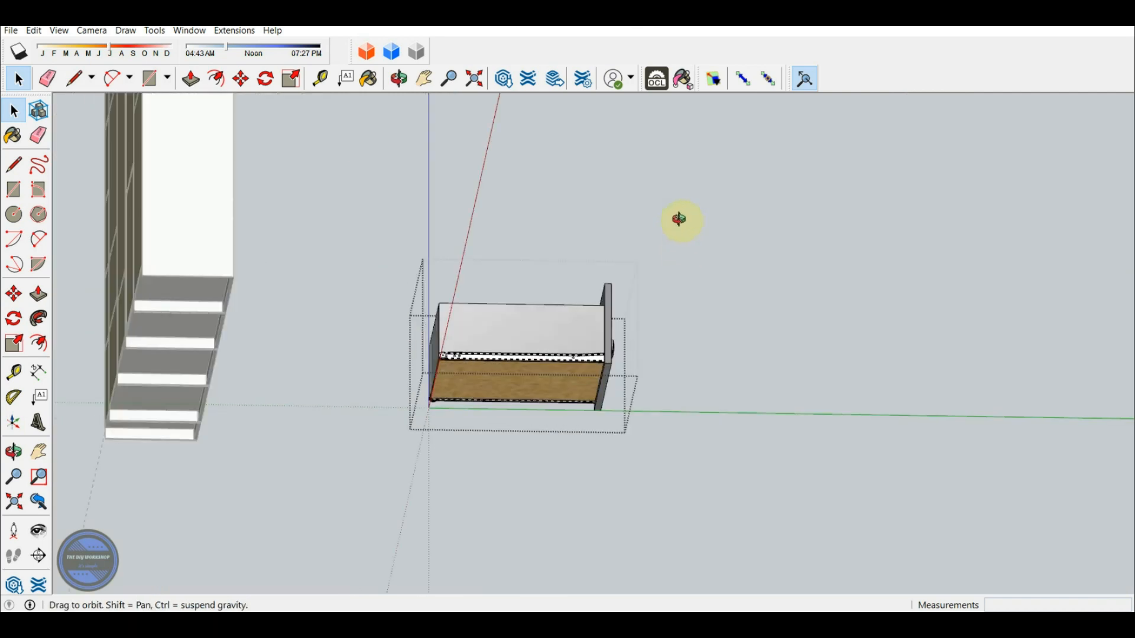
left_click_drag(681, 221, 579, 460)
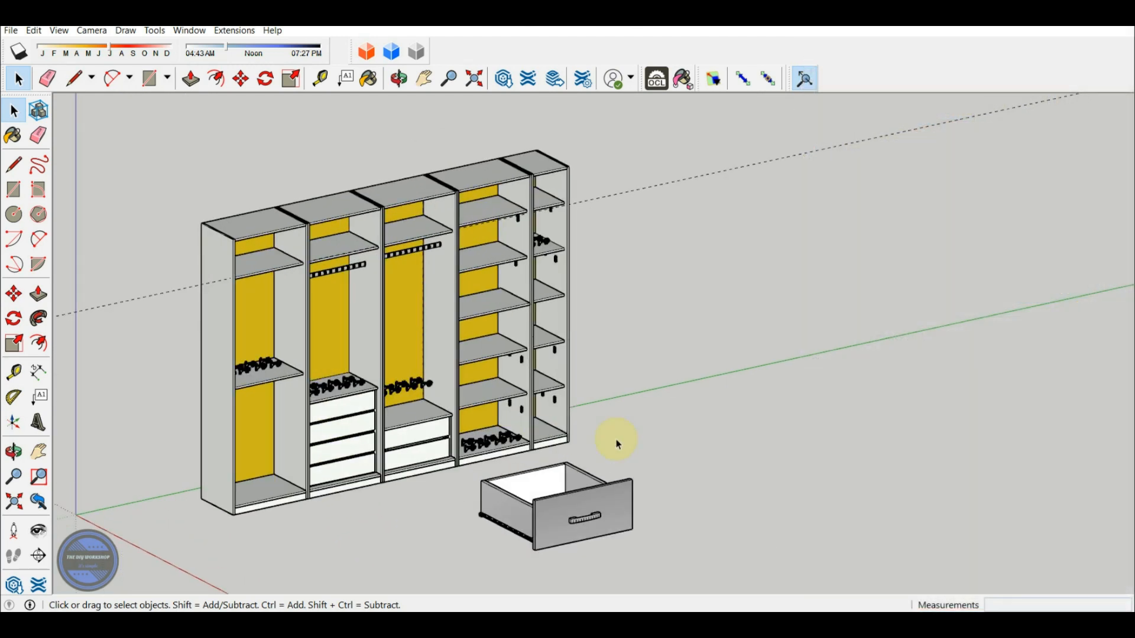
right_click(427, 347)
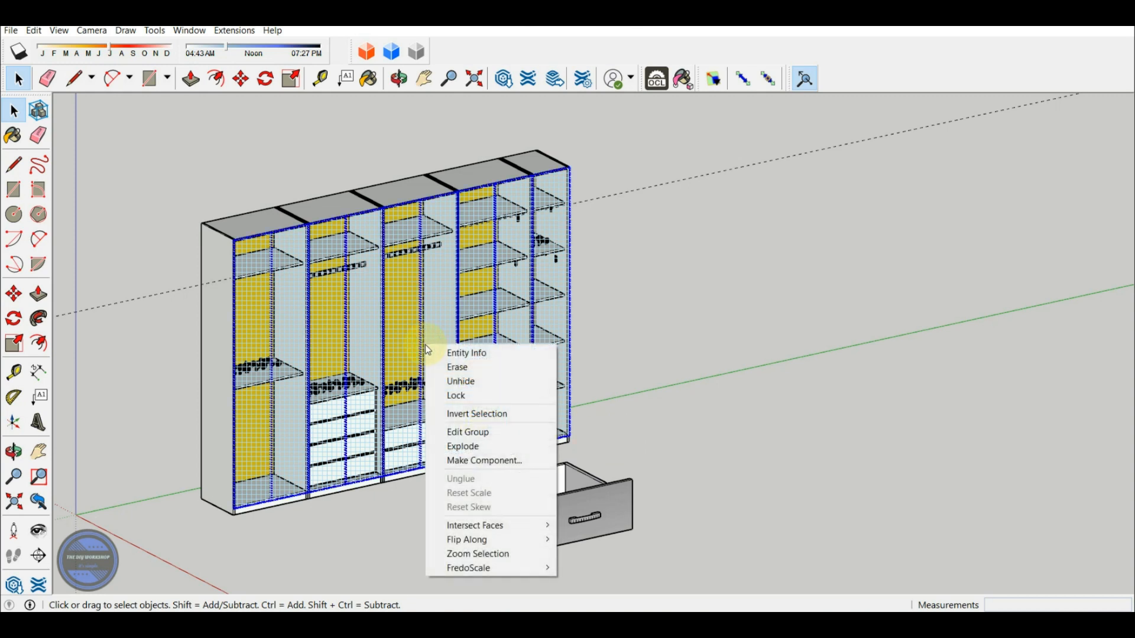